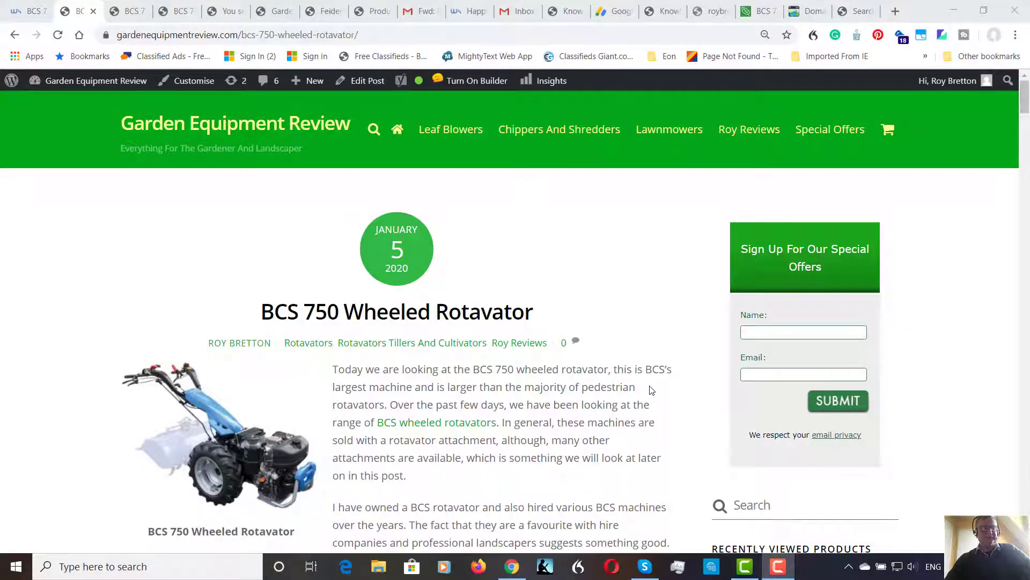
pyautogui.moveTo(665, 392)
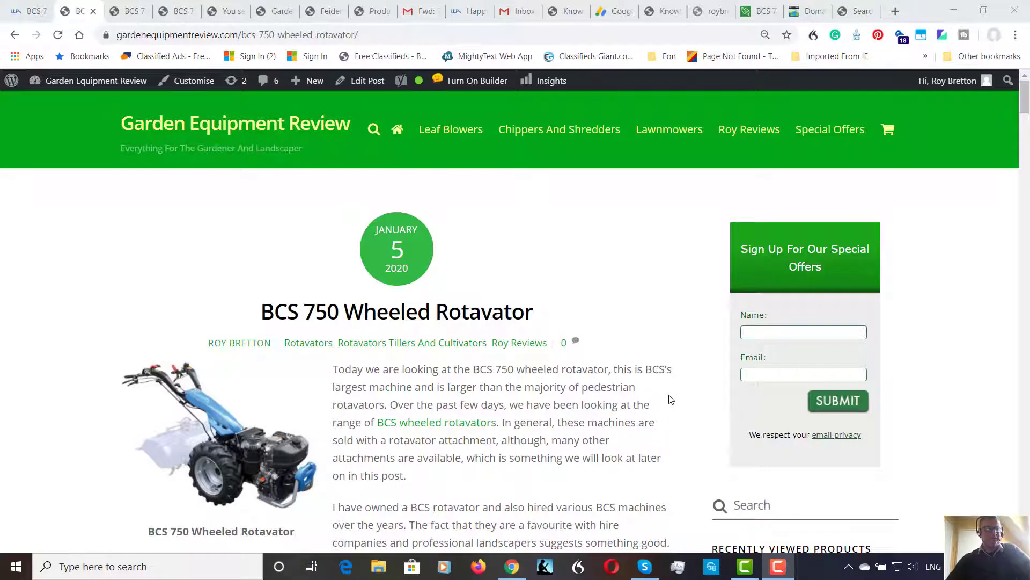
pyautogui.moveTo(723, 377)
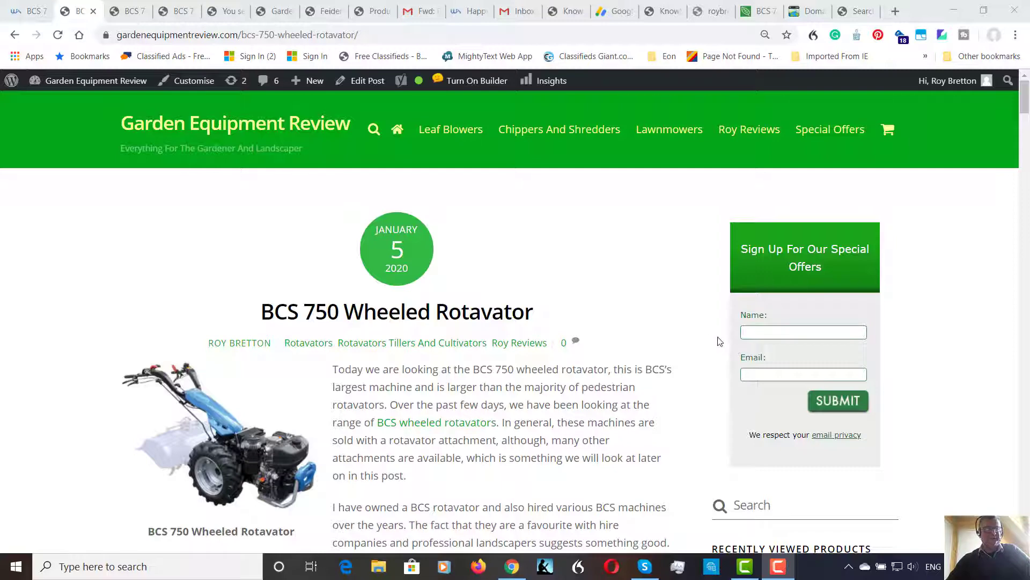
pyautogui.moveTo(717, 347)
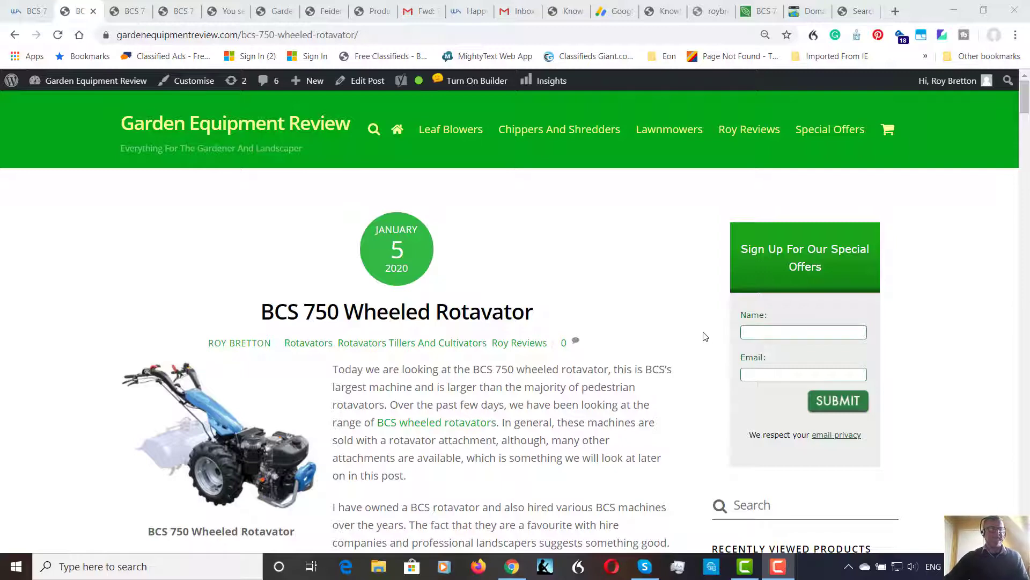
pyautogui.moveTo(709, 339)
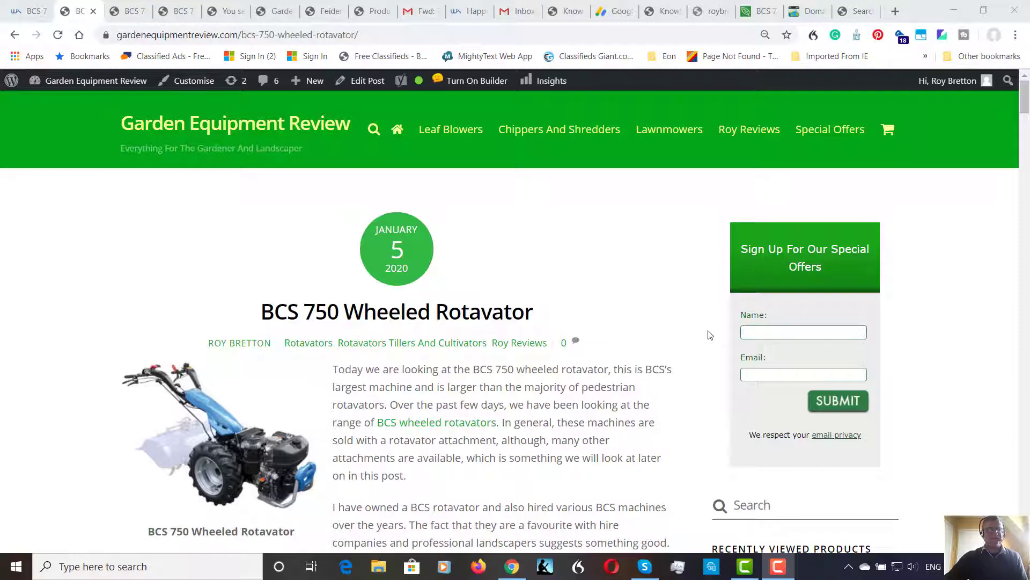
pyautogui.scroll(-3)
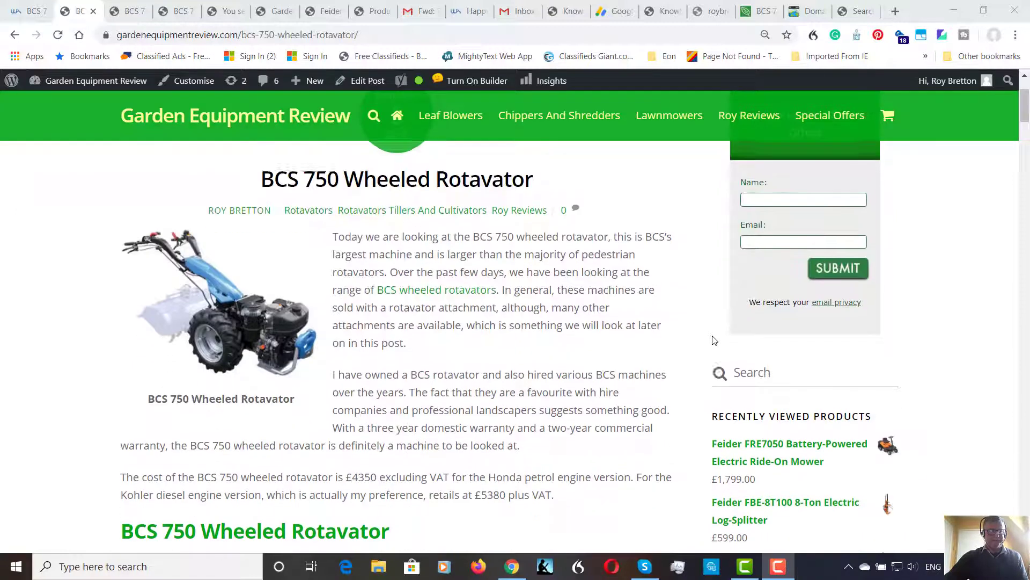
pyautogui.scroll(-3)
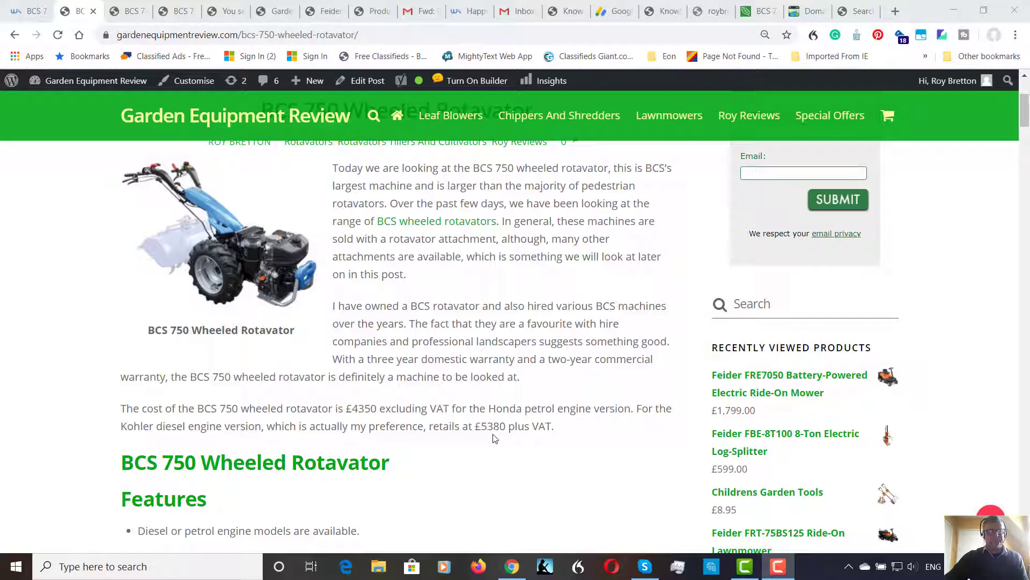
pyautogui.moveTo(510, 431)
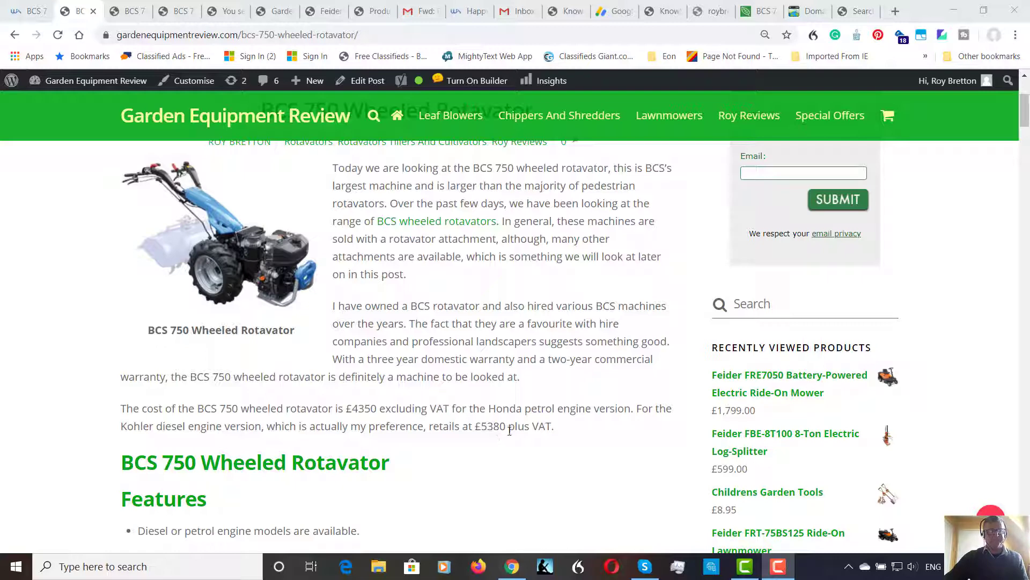
pyautogui.moveTo(550, 421)
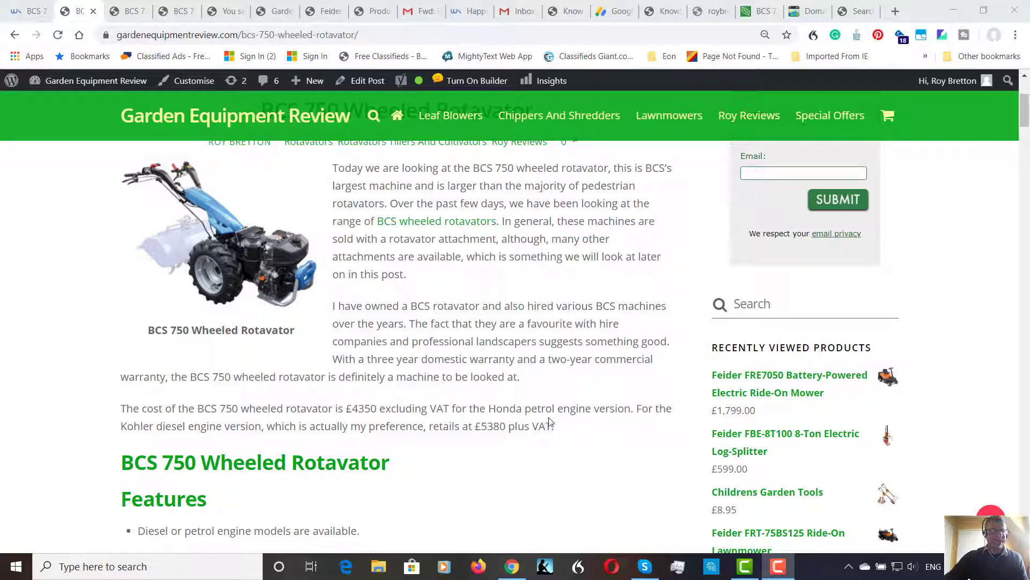
pyautogui.scroll(-3)
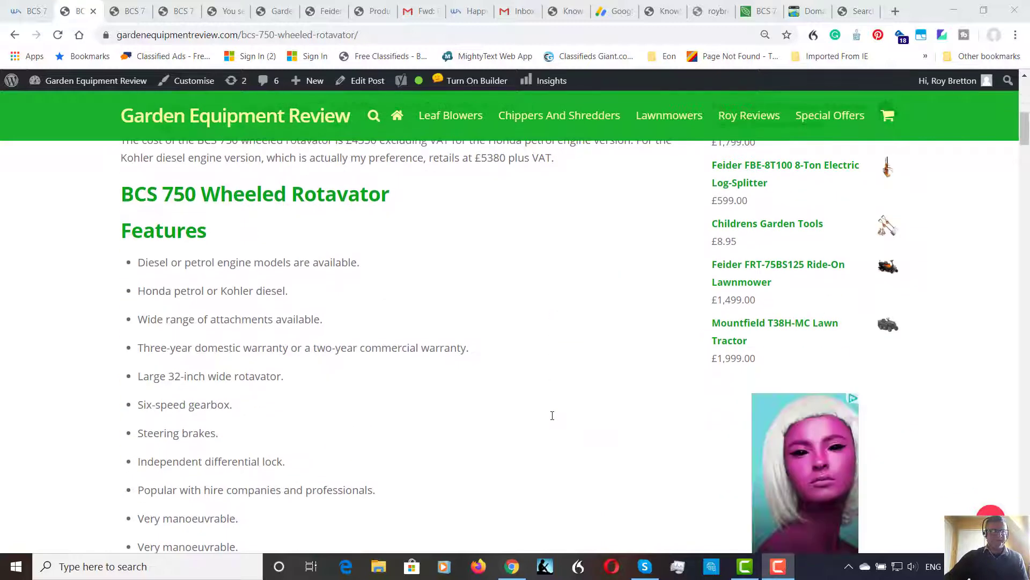
pyautogui.scroll(-3)
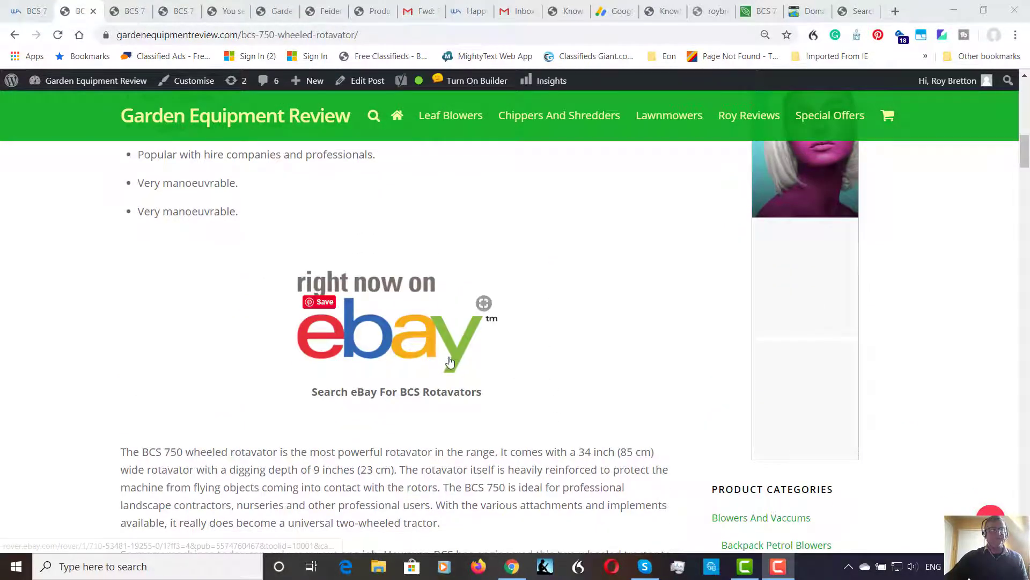
pyautogui.moveTo(423, 331)
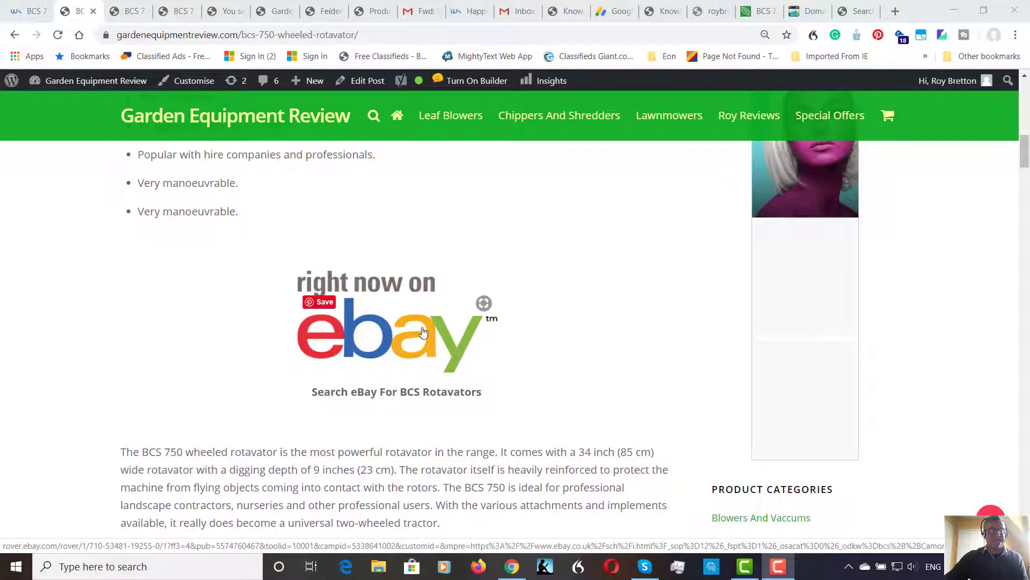
pyautogui.moveTo(444, 358)
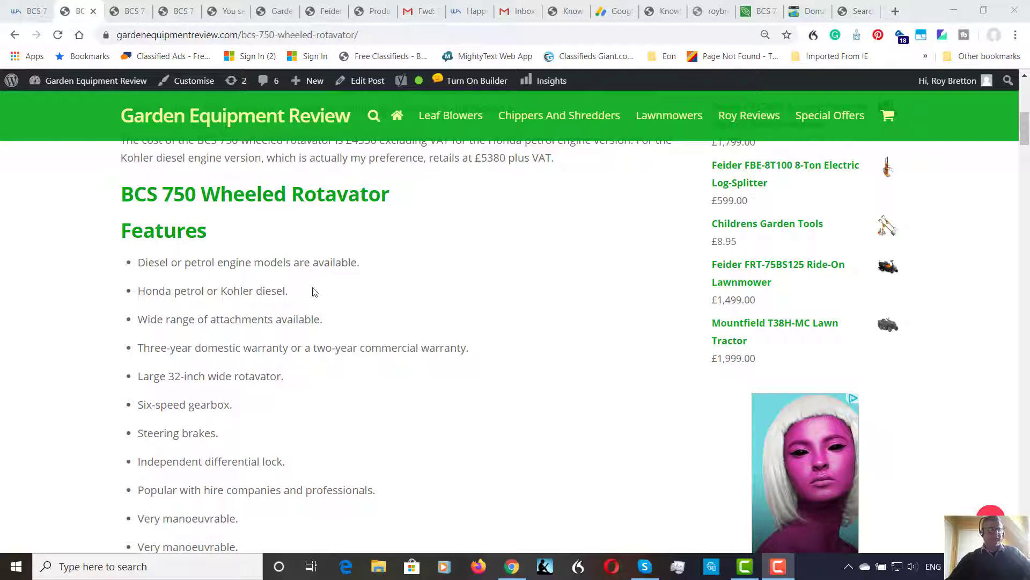
pyautogui.moveTo(310, 288)
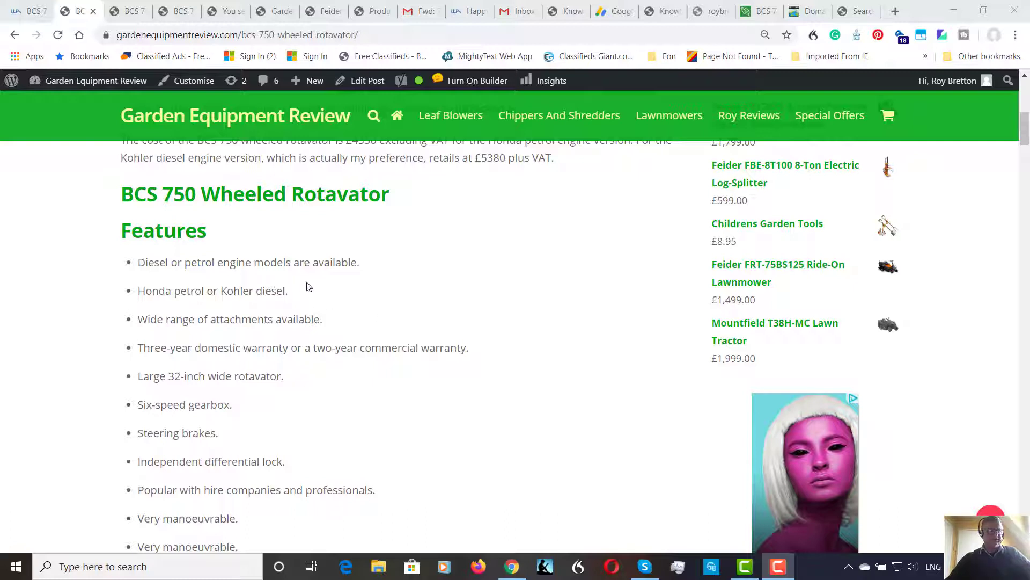
pyautogui.moveTo(322, 278)
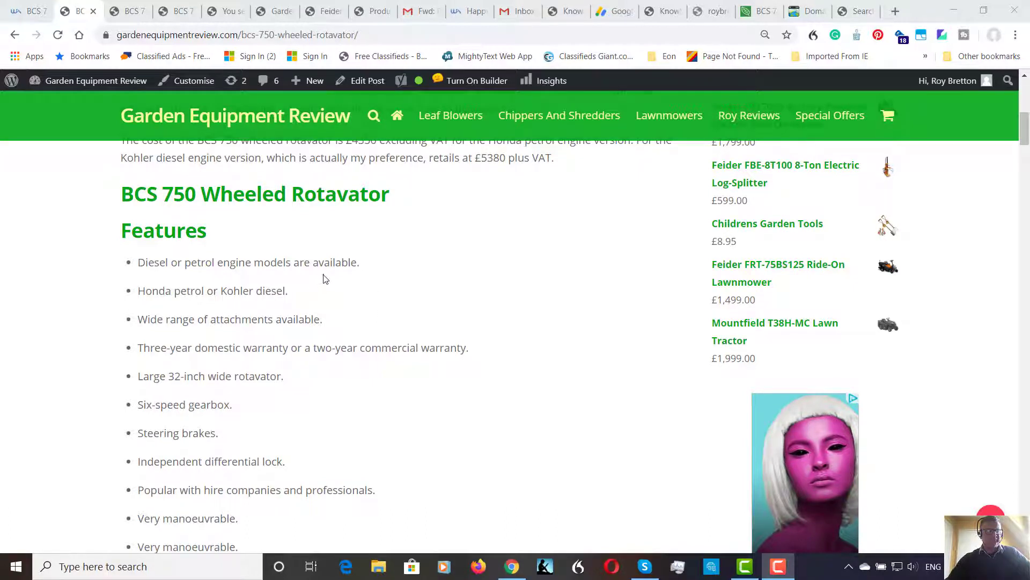
pyautogui.moveTo(329, 281)
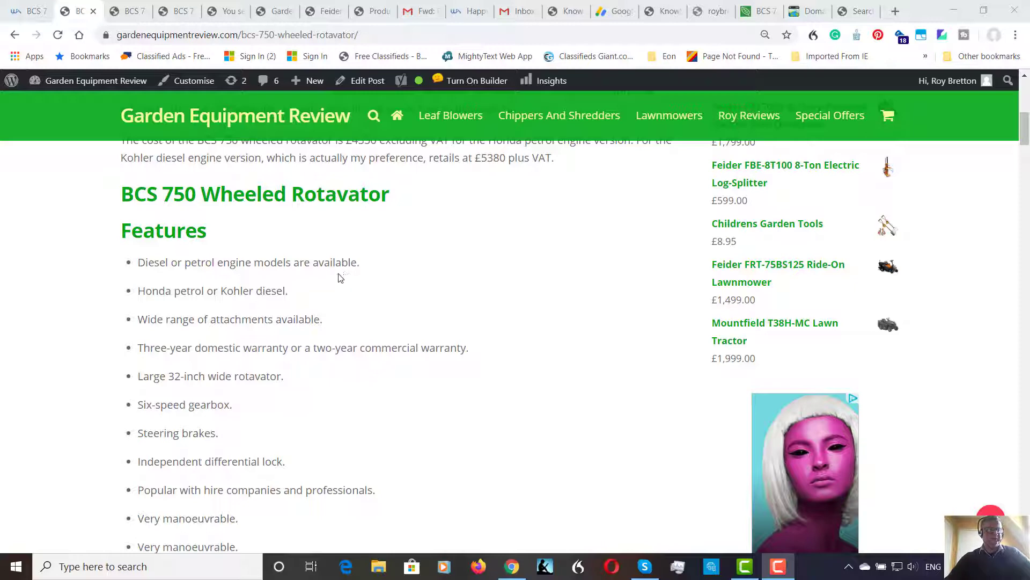
pyautogui.moveTo(346, 277)
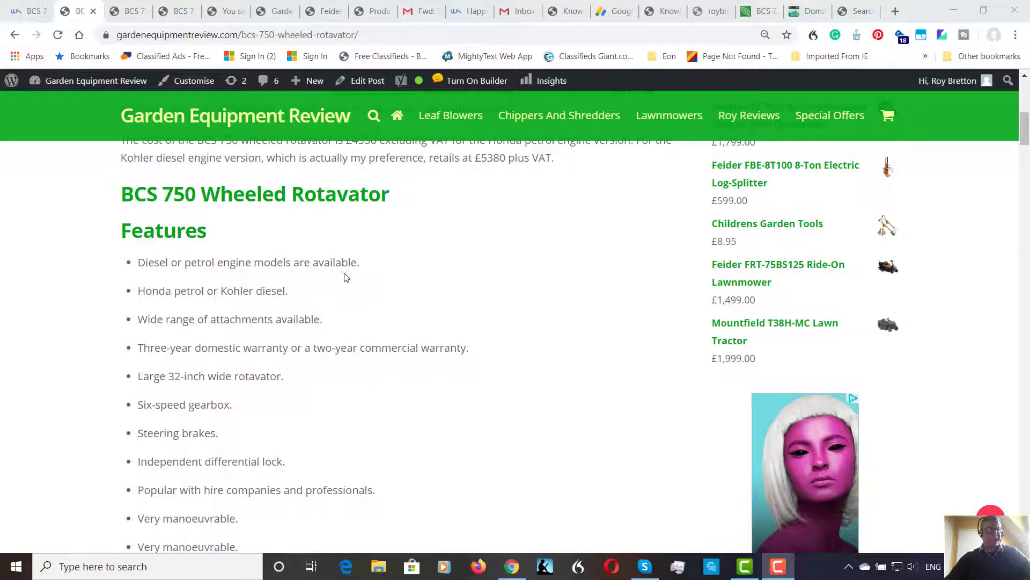
pyautogui.moveTo(341, 282)
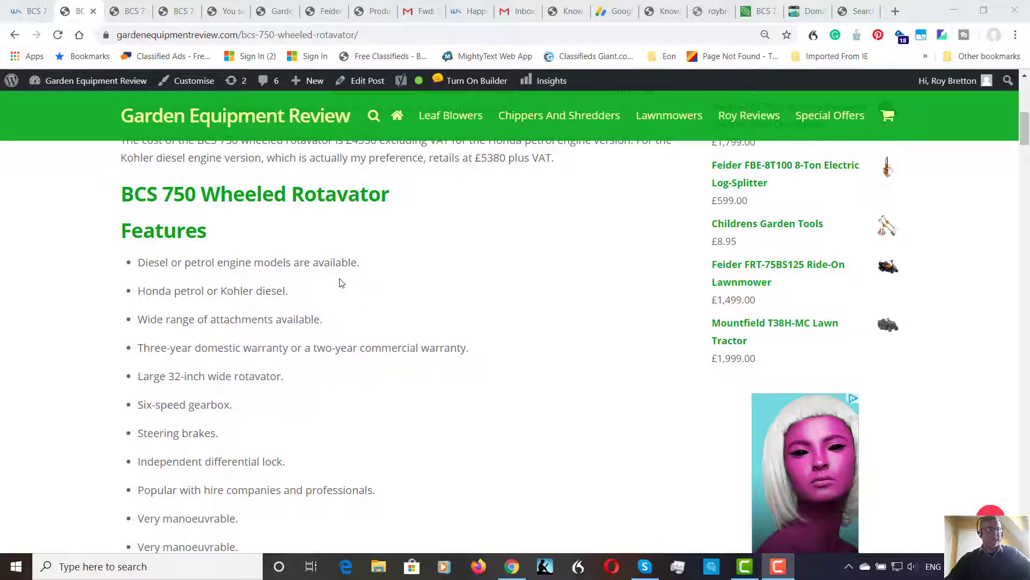
pyautogui.moveTo(348, 284)
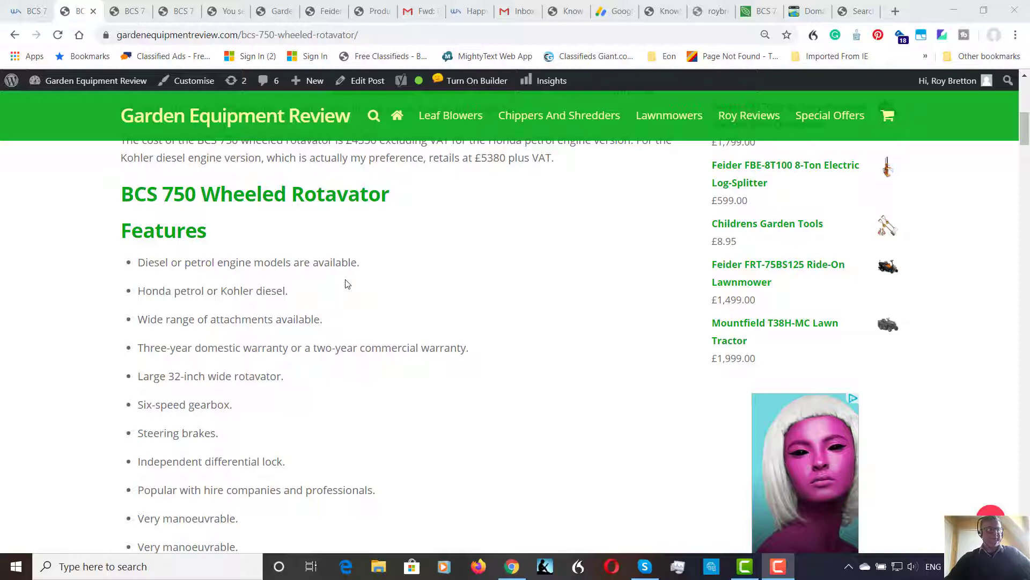
pyautogui.moveTo(341, 288)
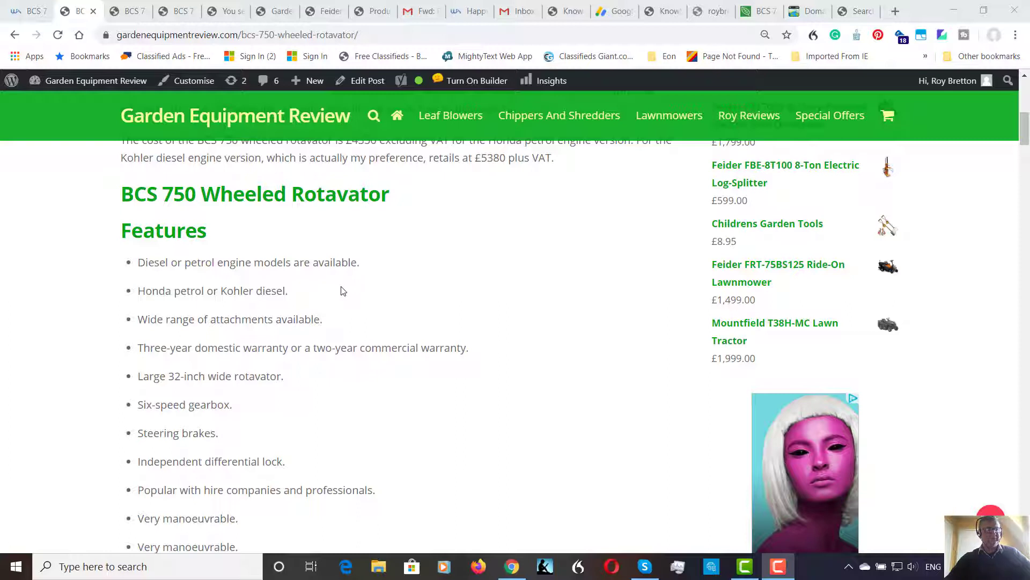
pyautogui.moveTo(347, 289)
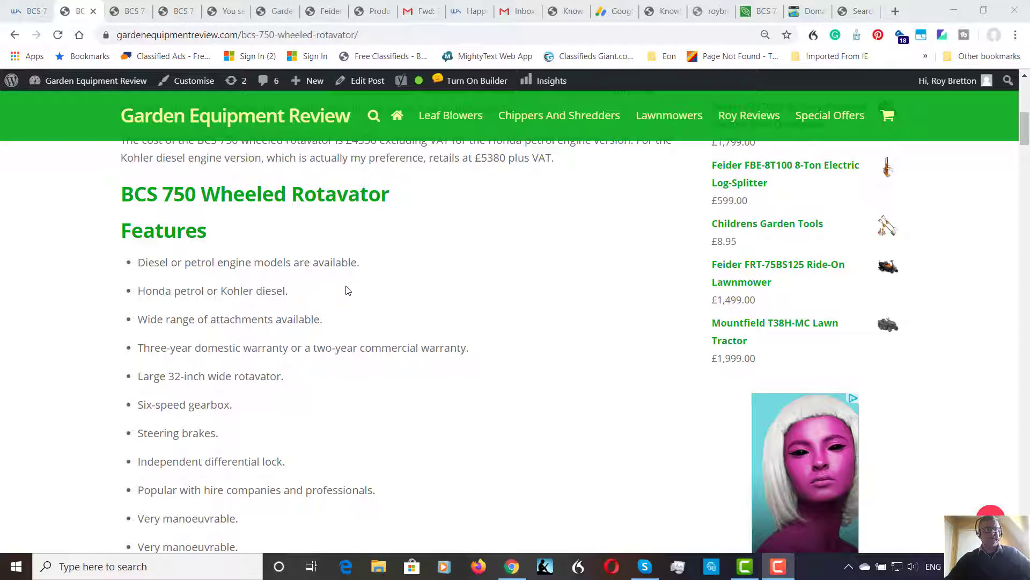
pyautogui.moveTo(346, 287)
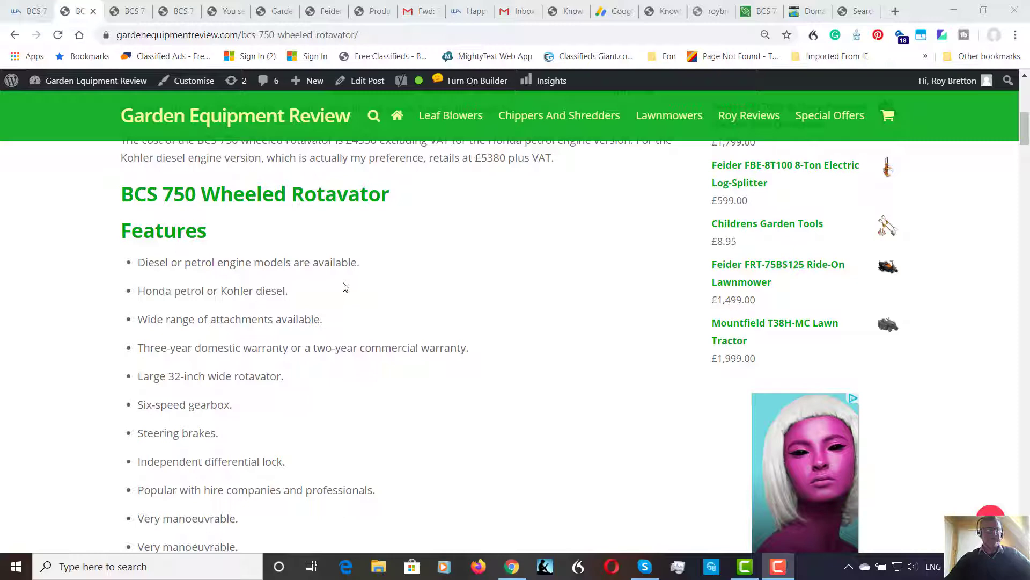
pyautogui.moveTo(342, 290)
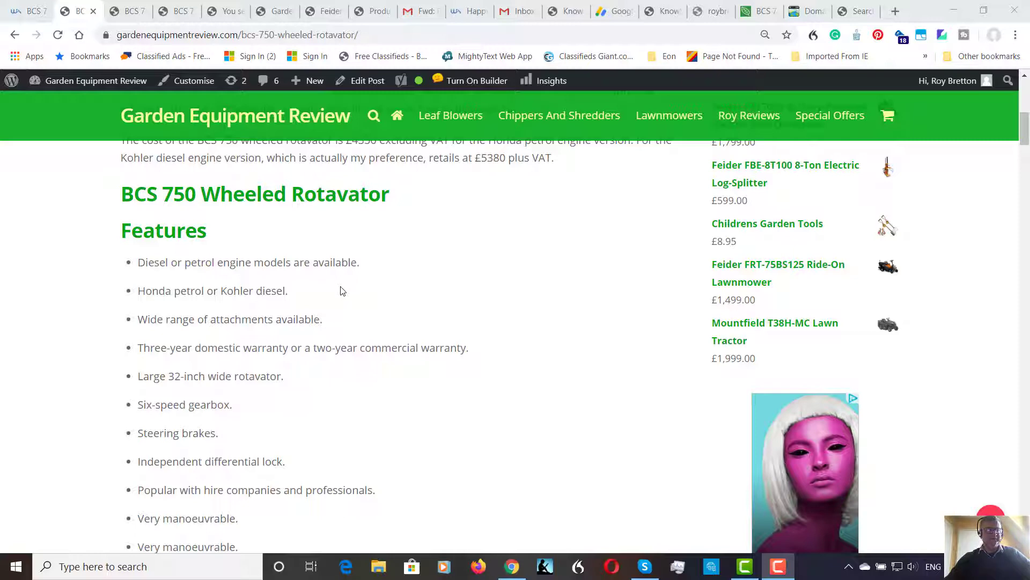
pyautogui.moveTo(344, 290)
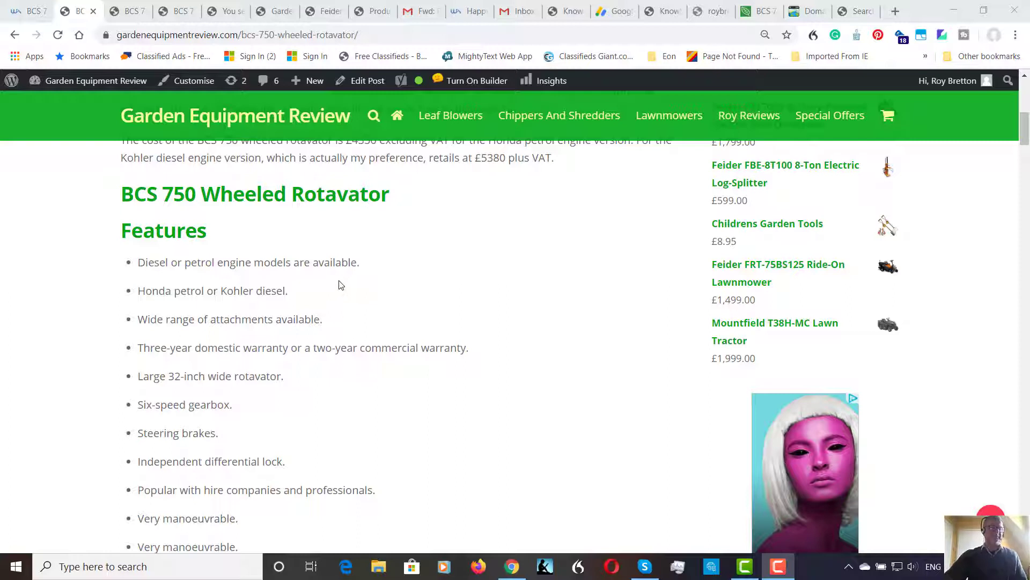
pyautogui.moveTo(346, 286)
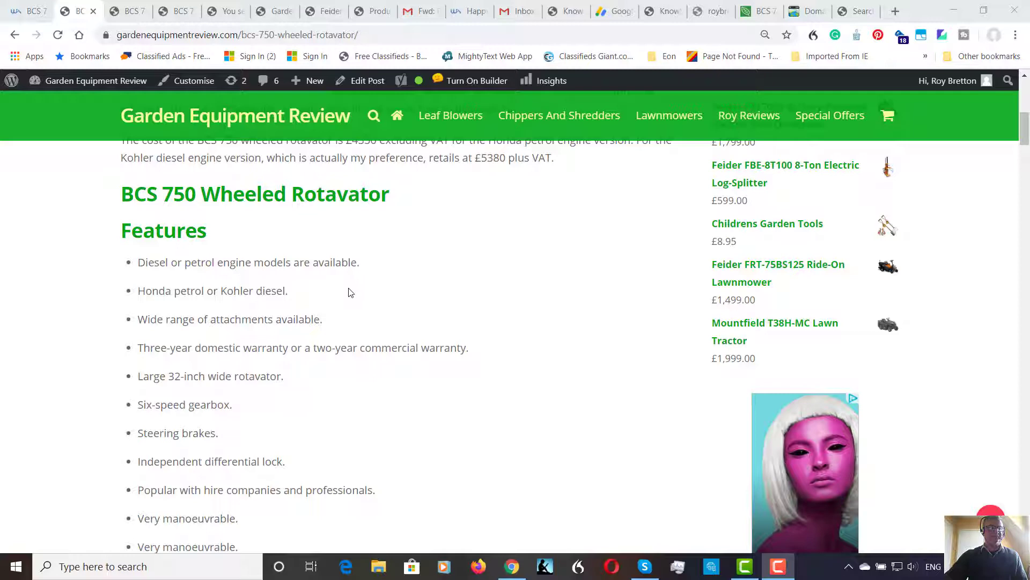
pyautogui.moveTo(335, 277)
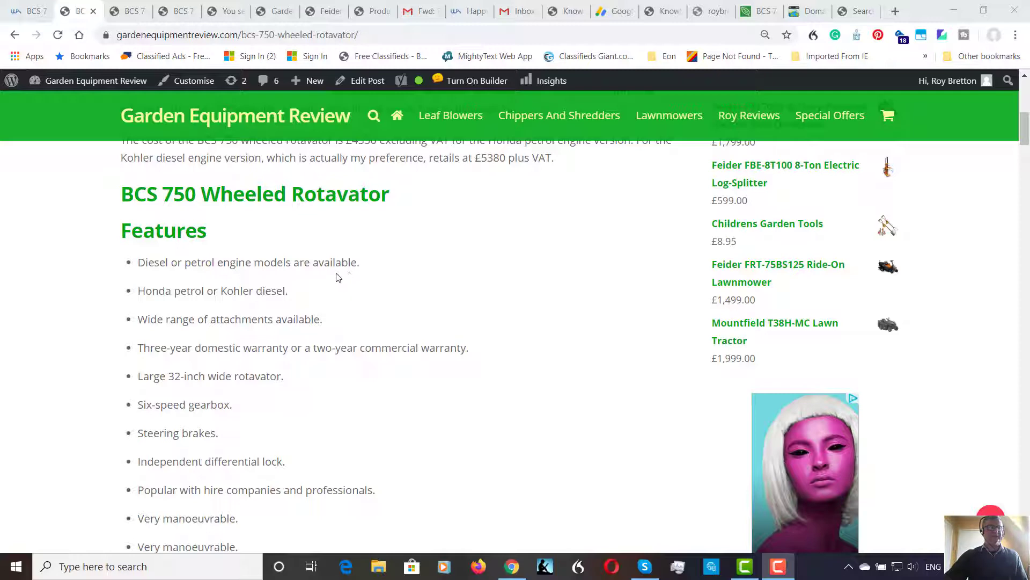
pyautogui.moveTo(339, 277)
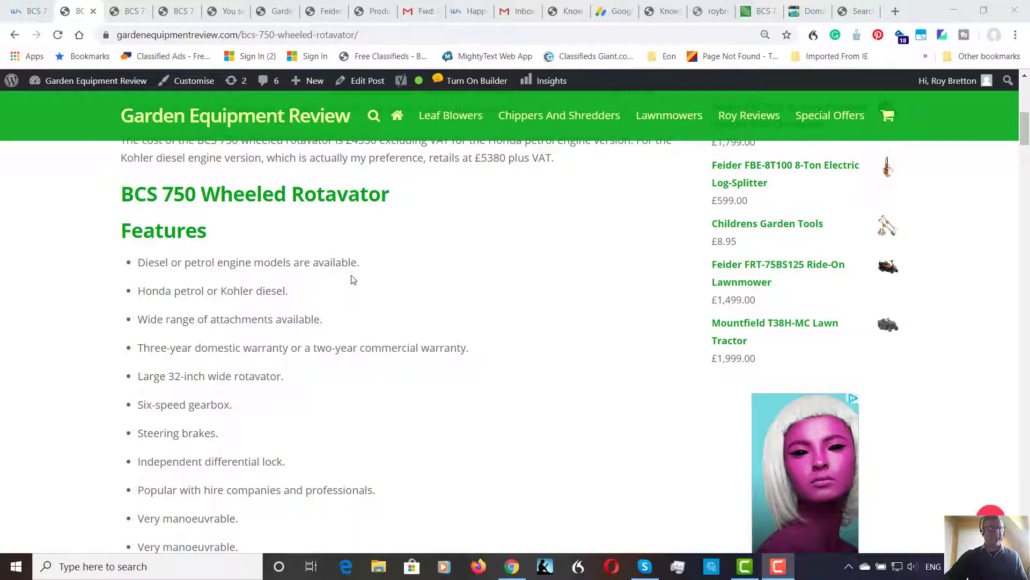
pyautogui.moveTo(314, 283)
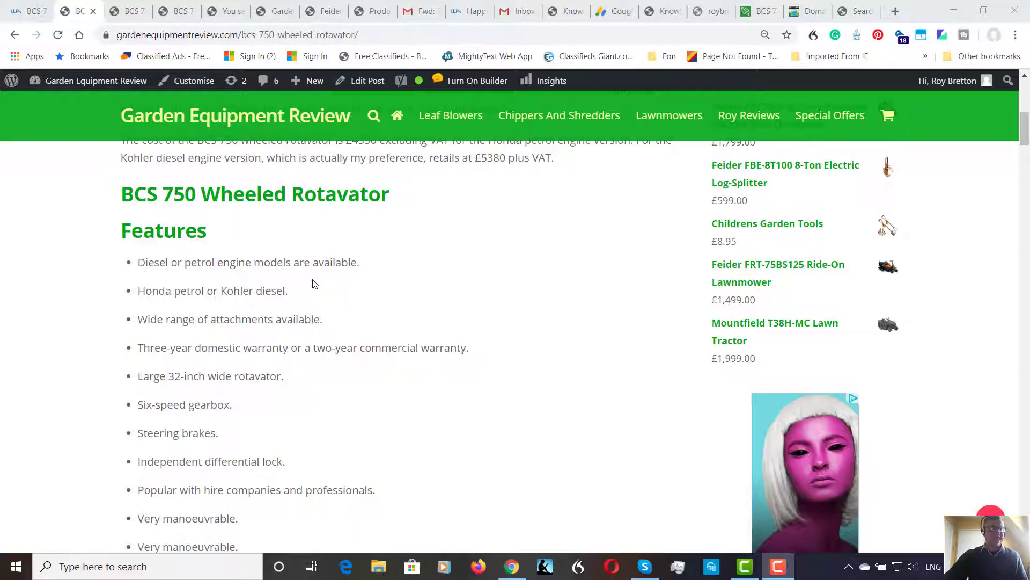
pyautogui.moveTo(321, 286)
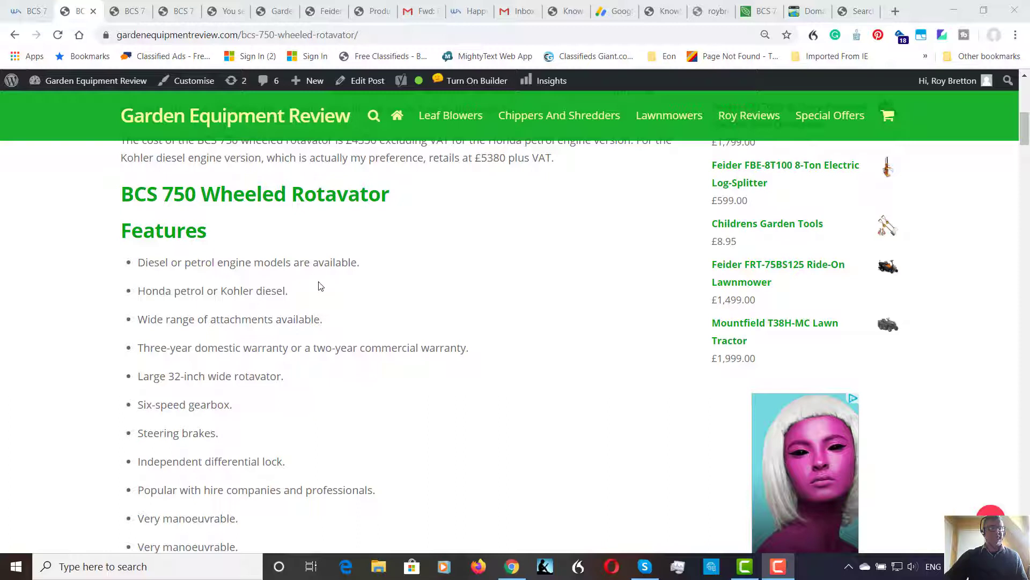
pyautogui.moveTo(365, 286)
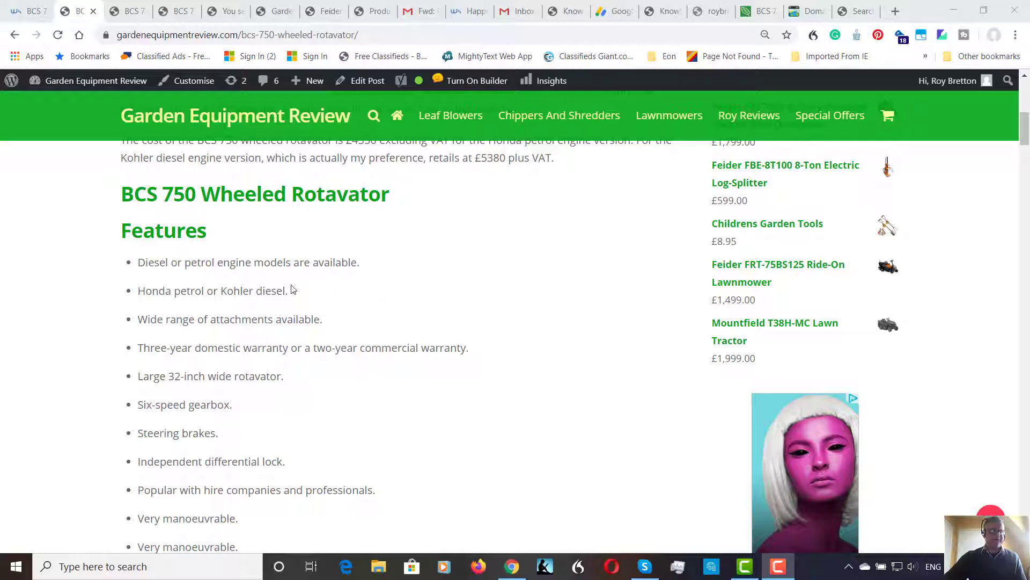
pyautogui.moveTo(346, 313)
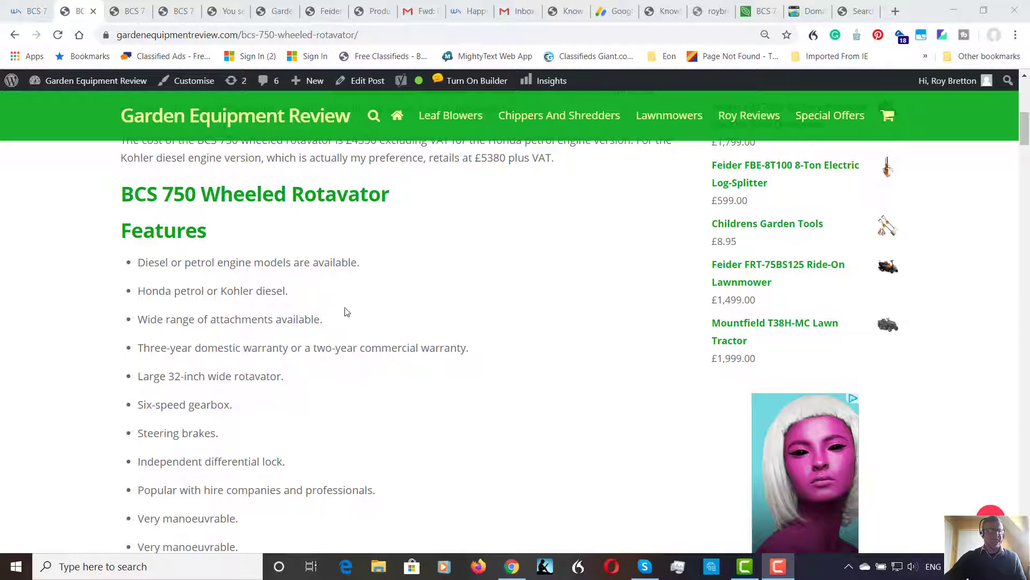
pyautogui.moveTo(359, 322)
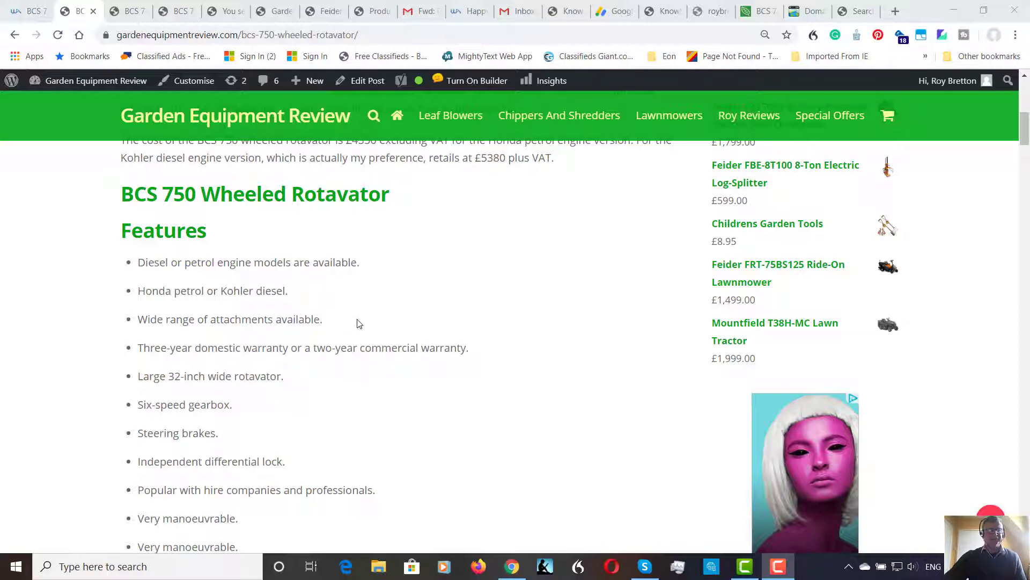
pyautogui.scroll(3)
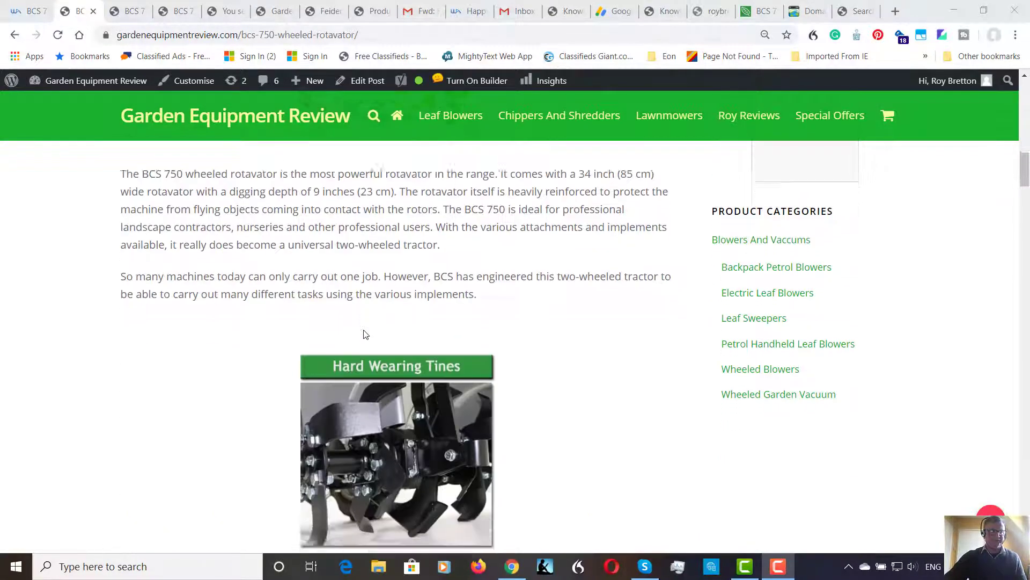
pyautogui.scroll(-3)
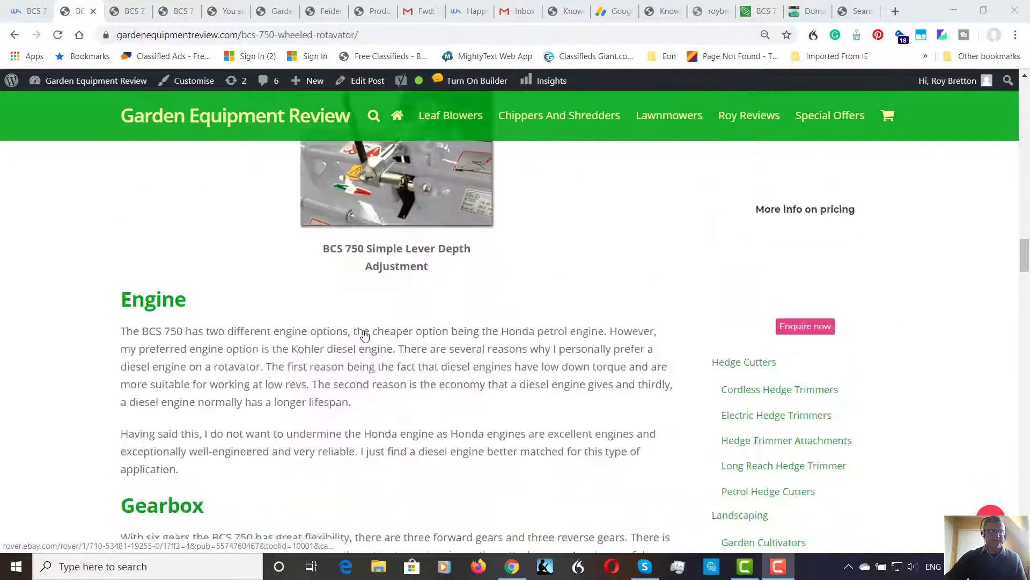
pyautogui.scroll(-3)
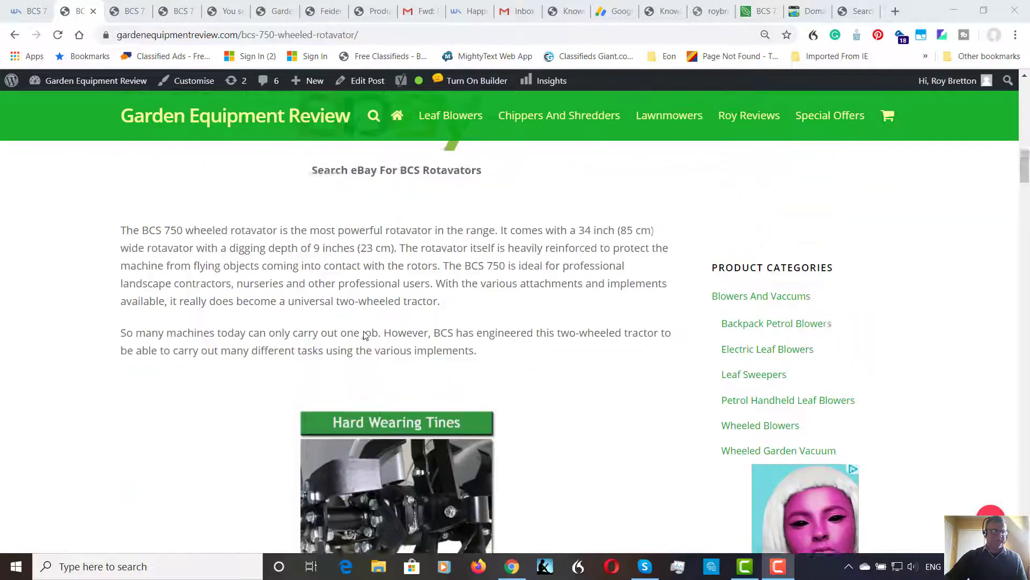
pyautogui.scroll(-3)
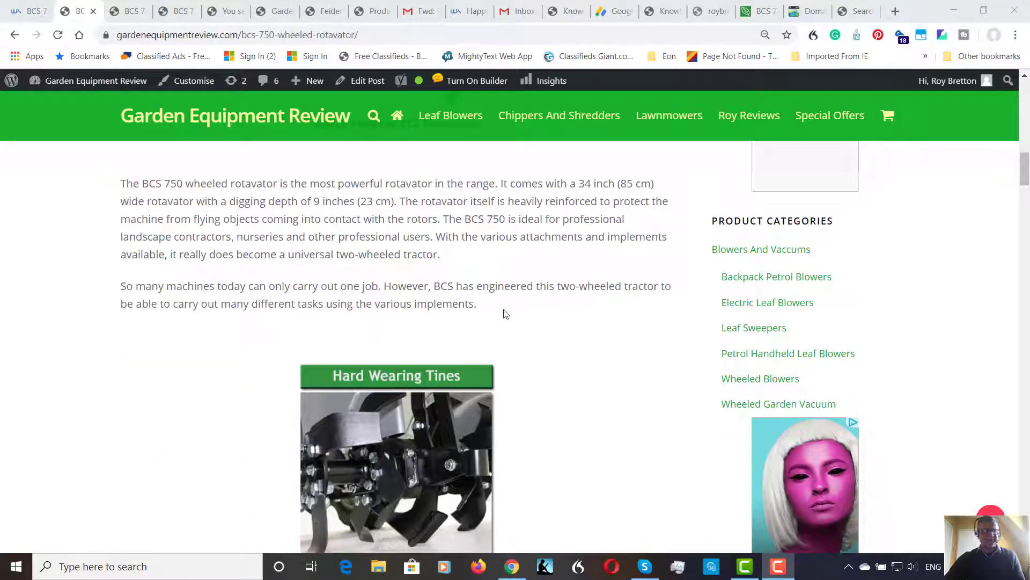
pyautogui.scroll(-3)
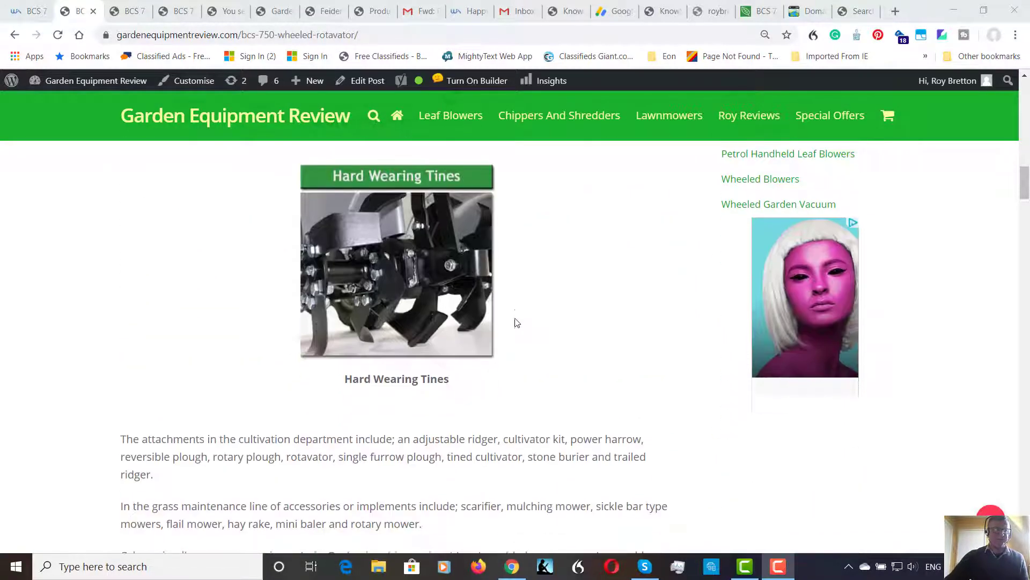
pyautogui.scroll(-3)
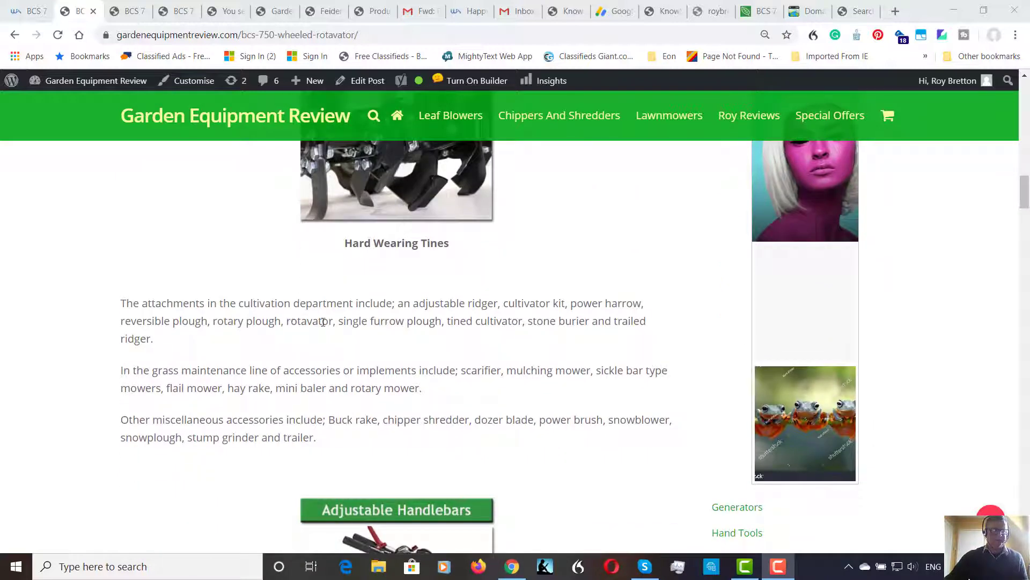
pyautogui.moveTo(492, 319)
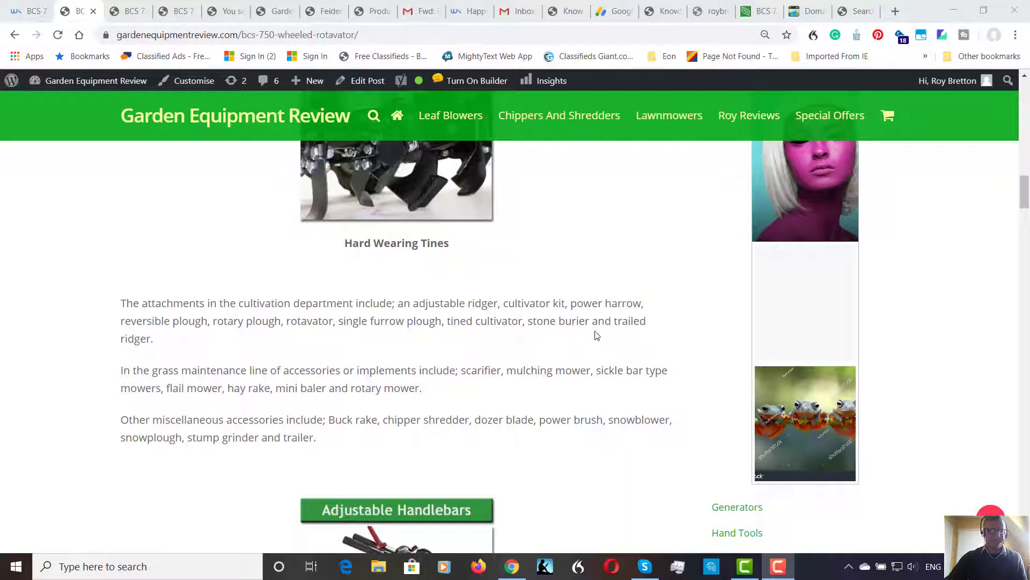
pyautogui.scroll(-3)
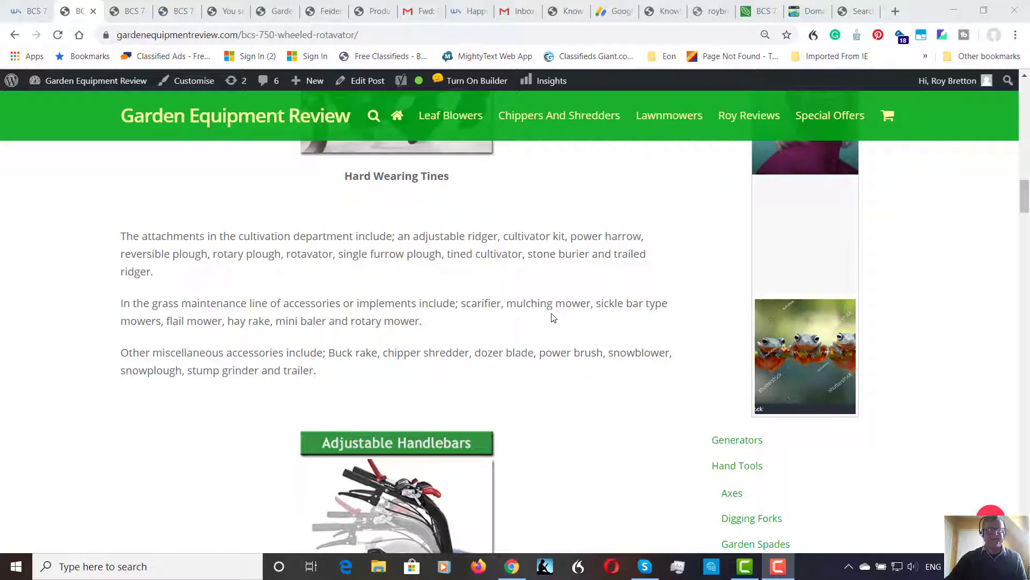
pyautogui.moveTo(202, 315)
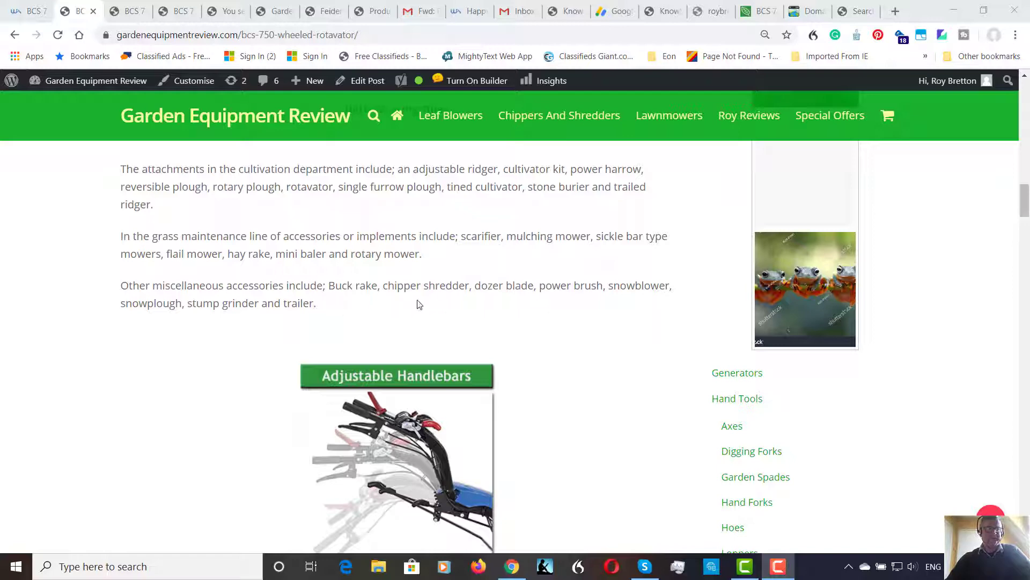
pyautogui.moveTo(440, 304)
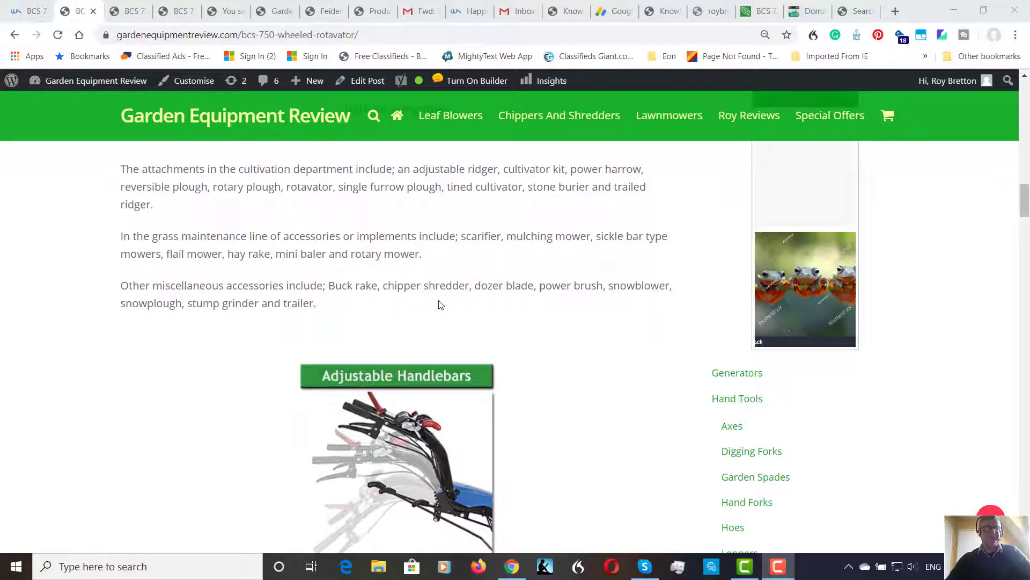
pyautogui.moveTo(569, 301)
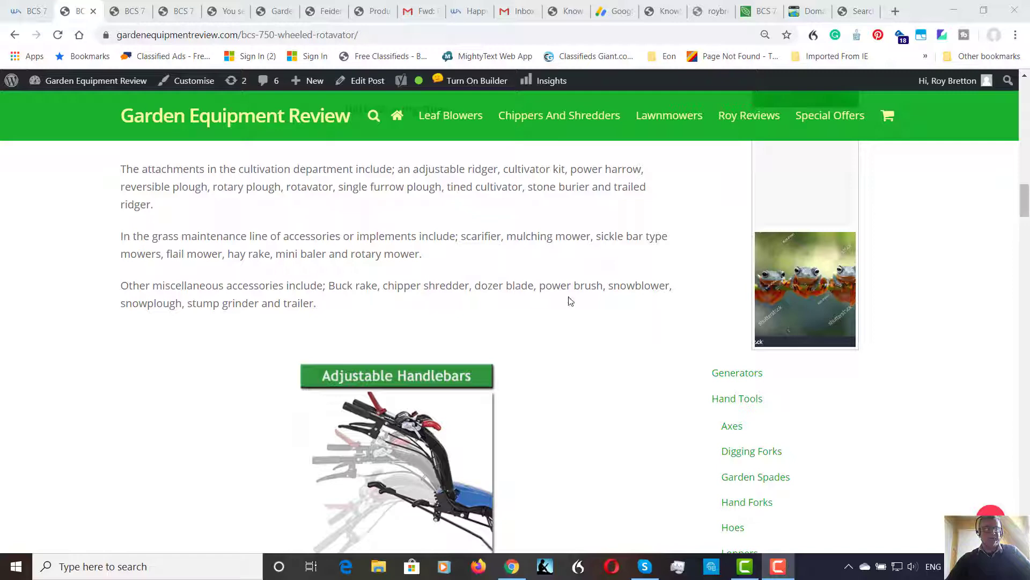
pyautogui.moveTo(263, 328)
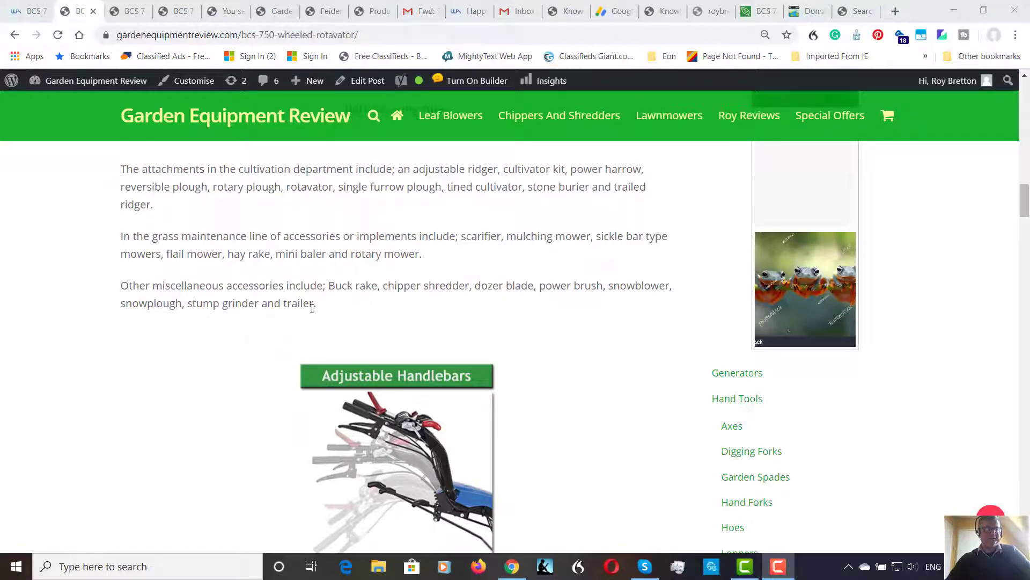
pyautogui.moveTo(310, 329)
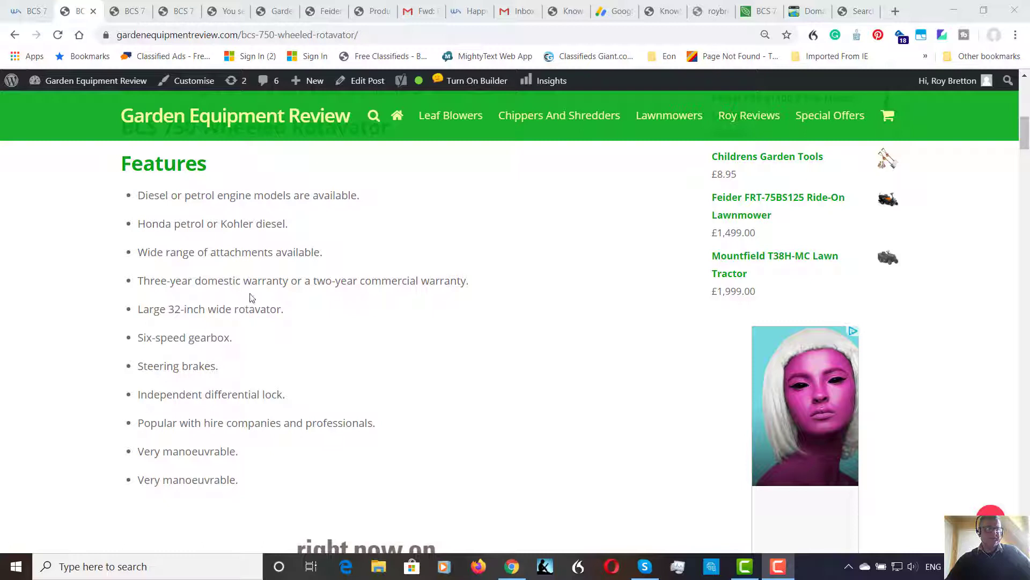
pyautogui.moveTo(267, 297)
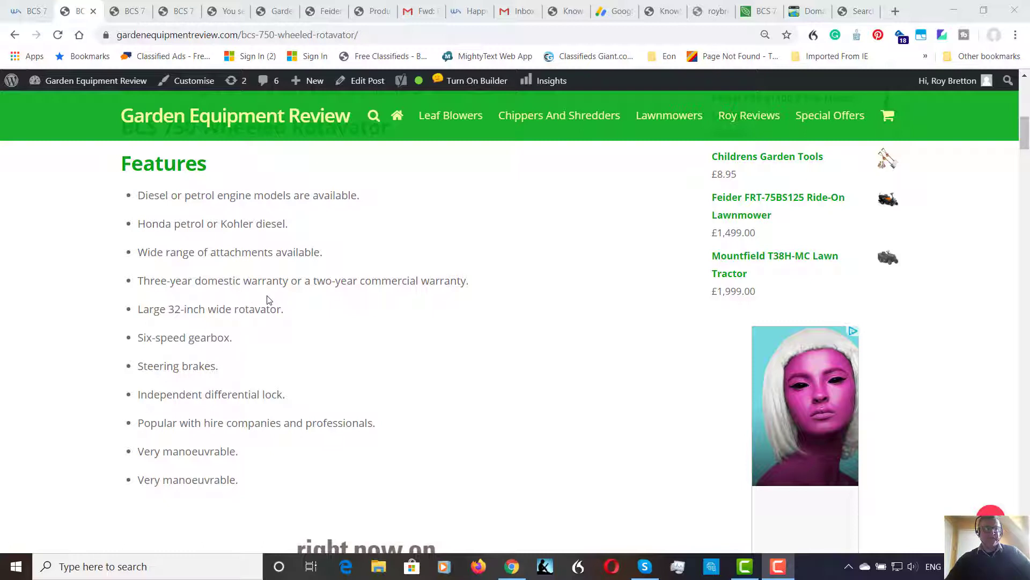
pyautogui.moveTo(307, 298)
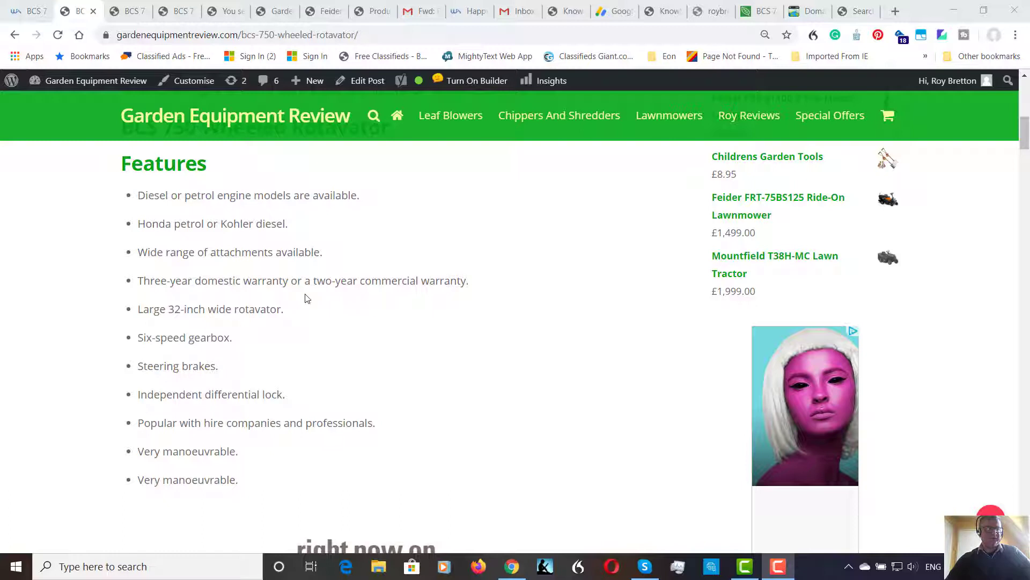
pyautogui.moveTo(272, 305)
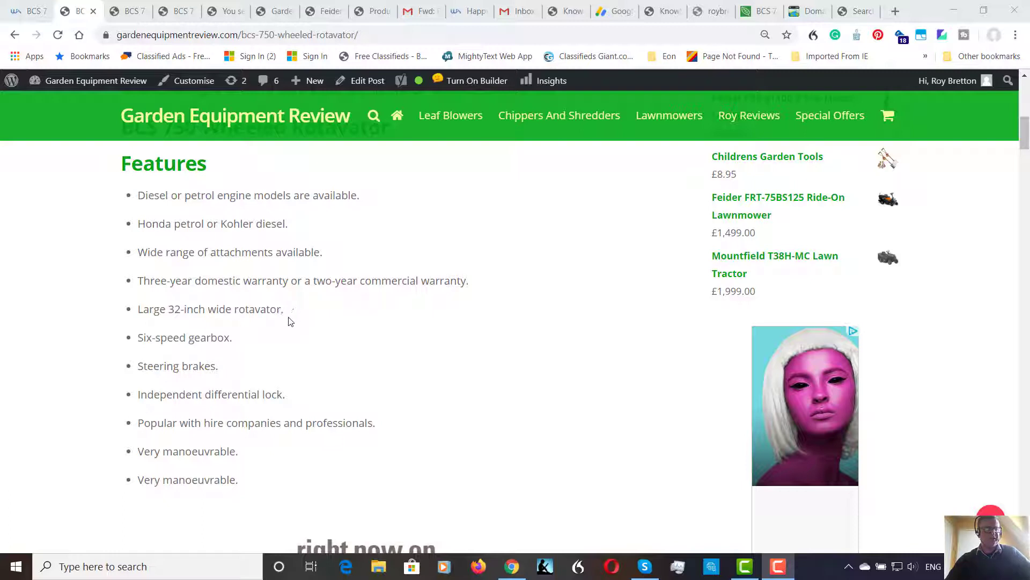
pyautogui.moveTo(293, 323)
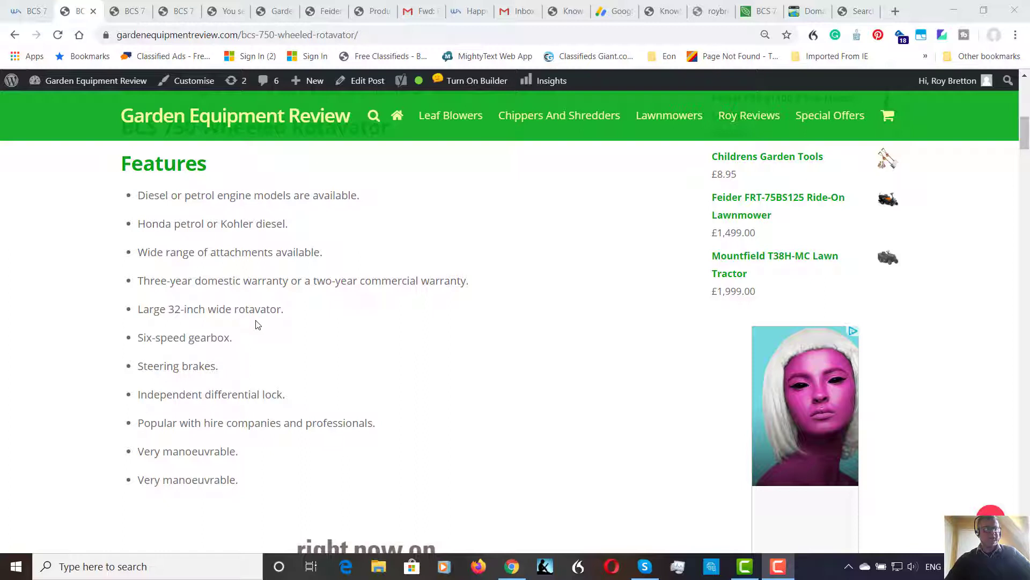
pyautogui.moveTo(234, 339)
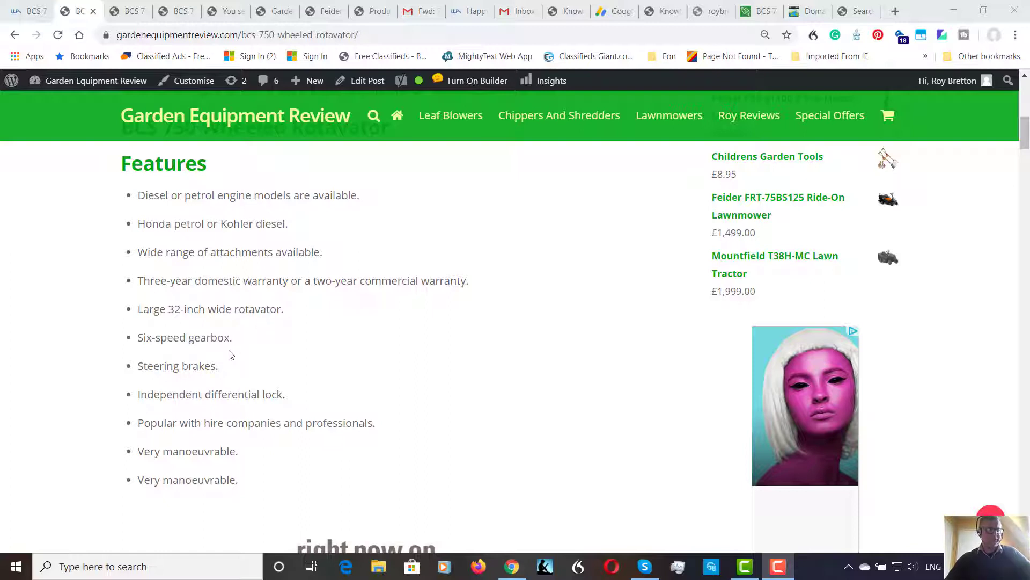
pyautogui.moveTo(278, 392)
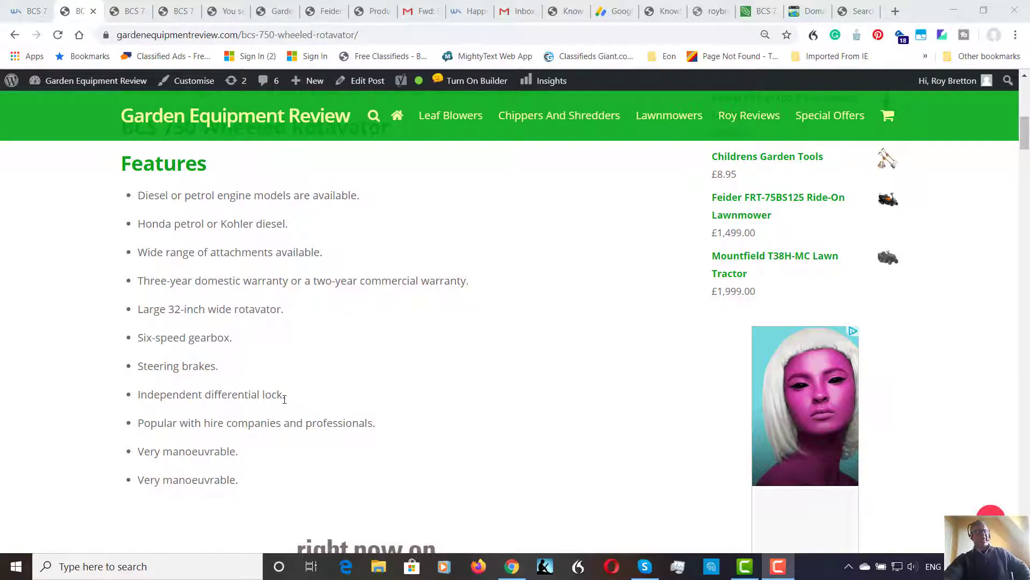
pyautogui.moveTo(285, 411)
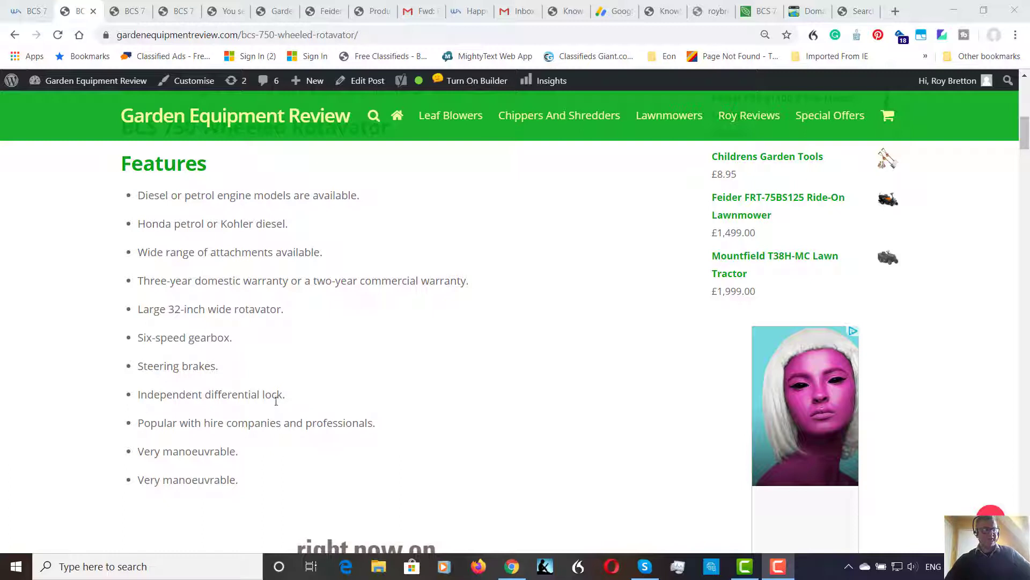
pyautogui.moveTo(281, 415)
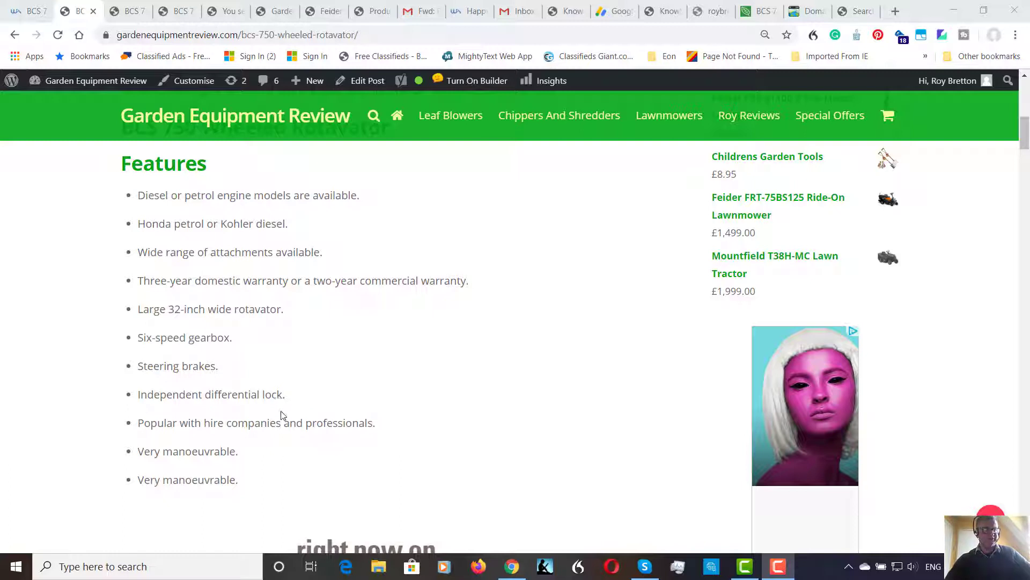
pyautogui.moveTo(258, 399)
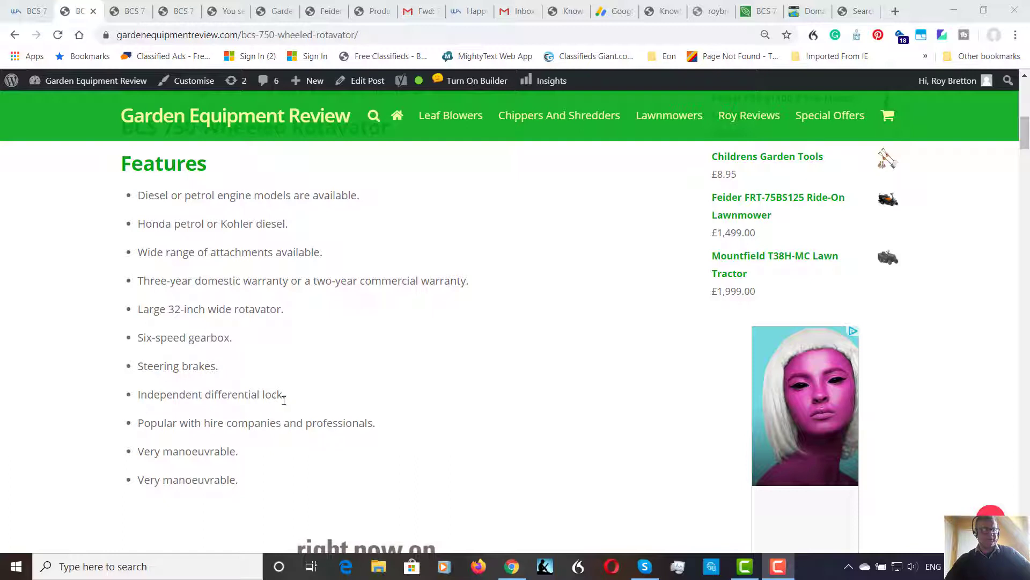
pyautogui.moveTo(321, 408)
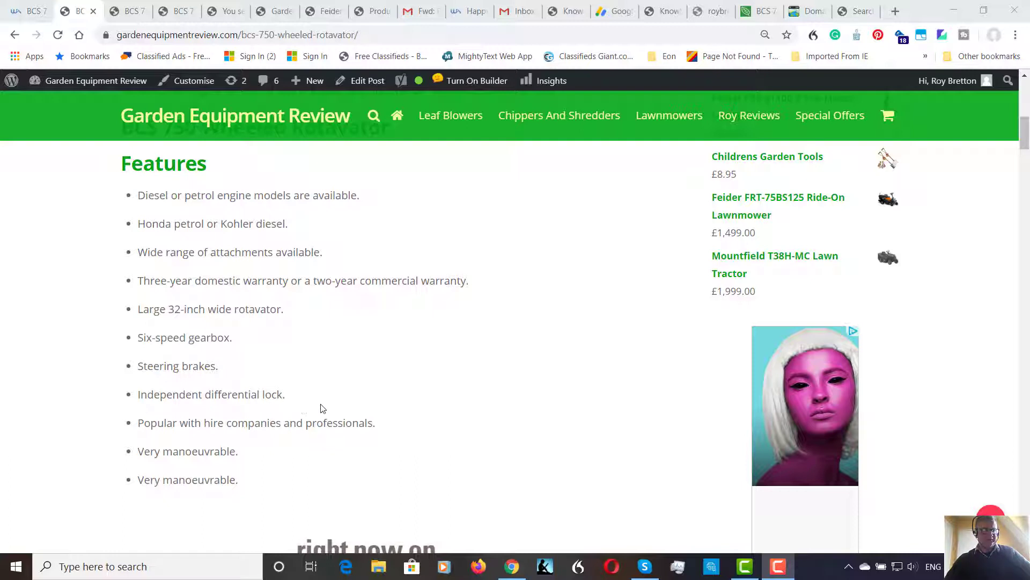
pyautogui.moveTo(339, 430)
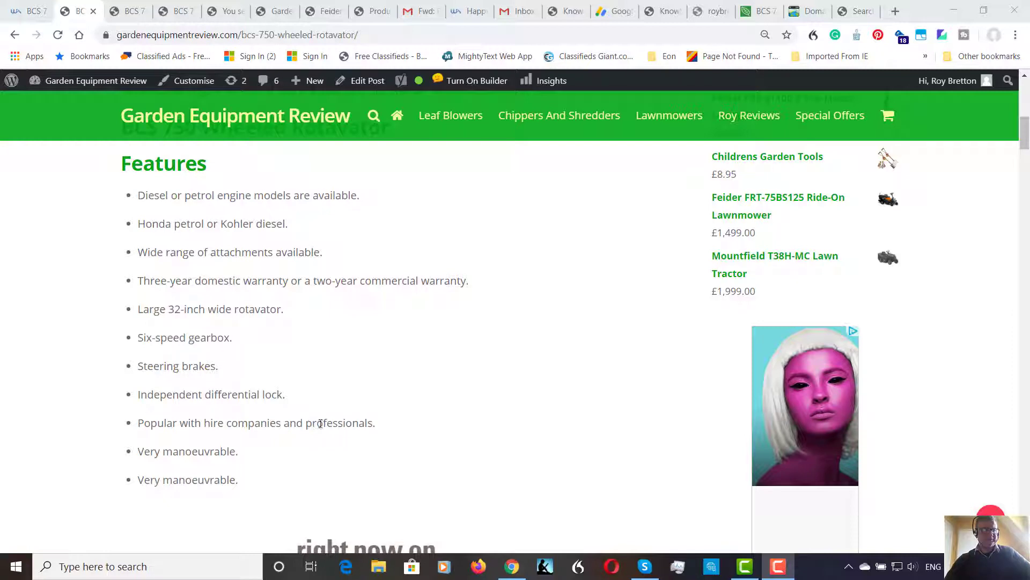
pyautogui.moveTo(322, 436)
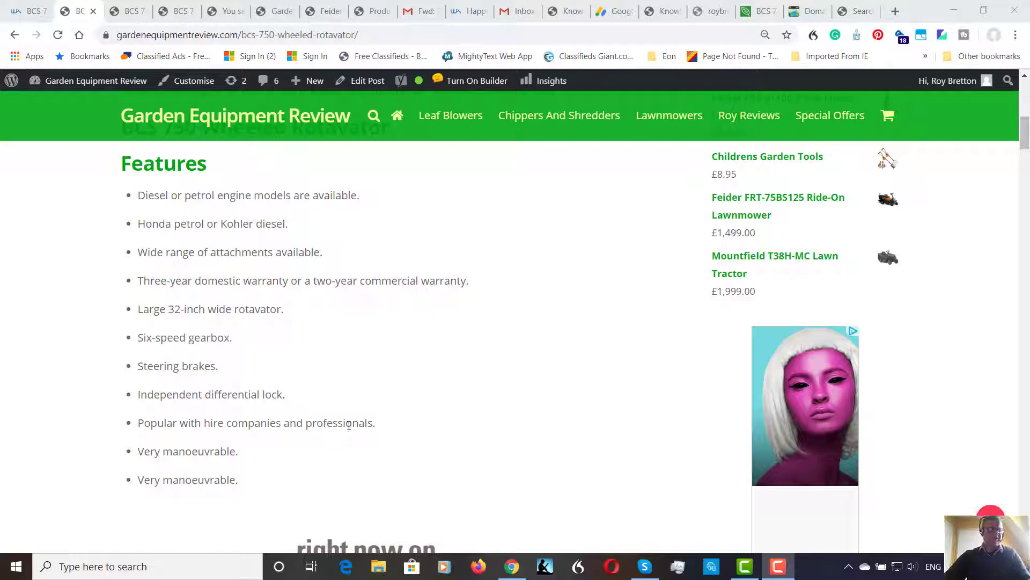
pyautogui.moveTo(293, 437)
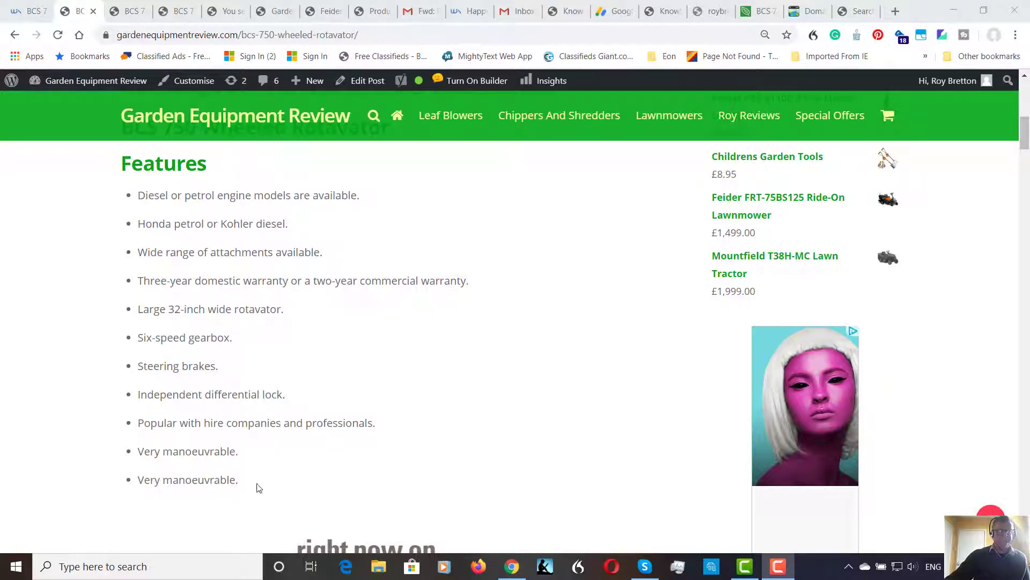
pyautogui.moveTo(257, 449)
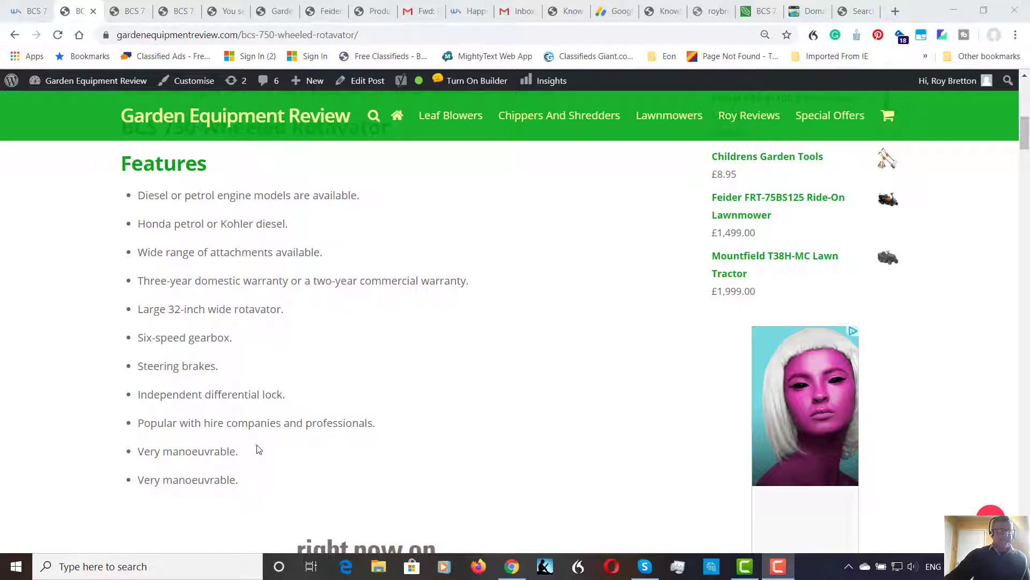
pyautogui.scroll(-3)
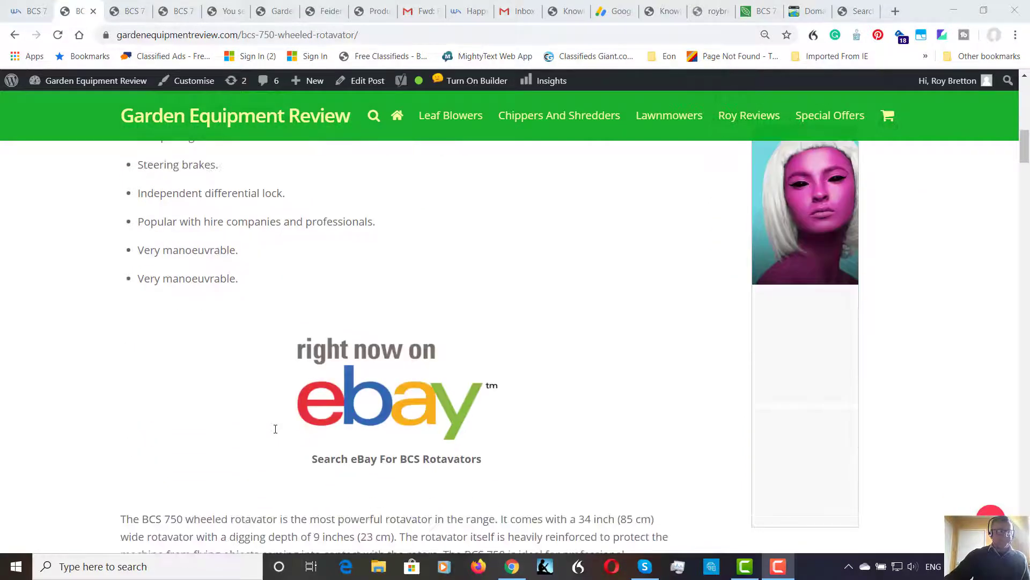
pyautogui.scroll(-3)
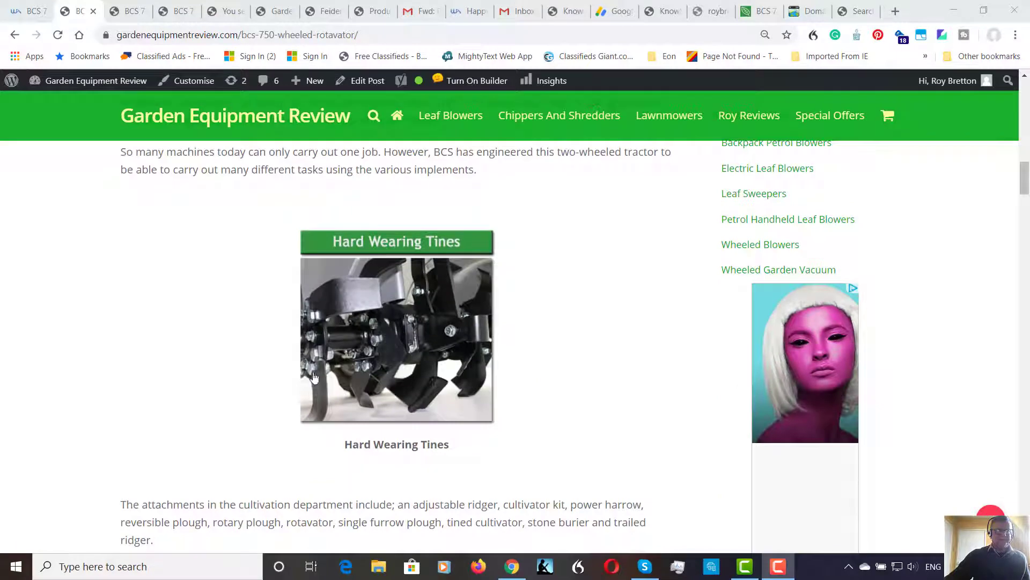
pyautogui.scroll(-3)
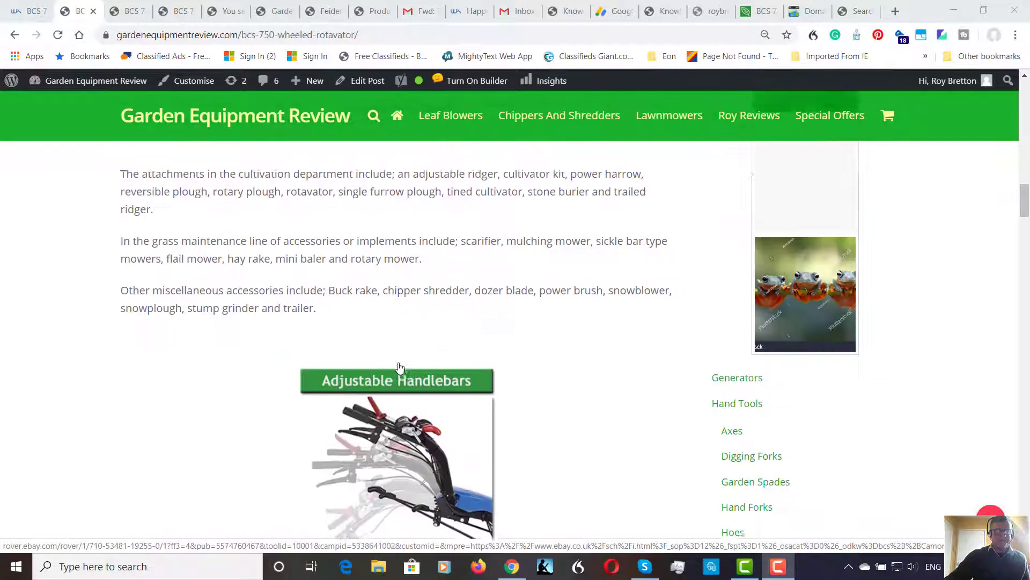
pyautogui.scroll(-3)
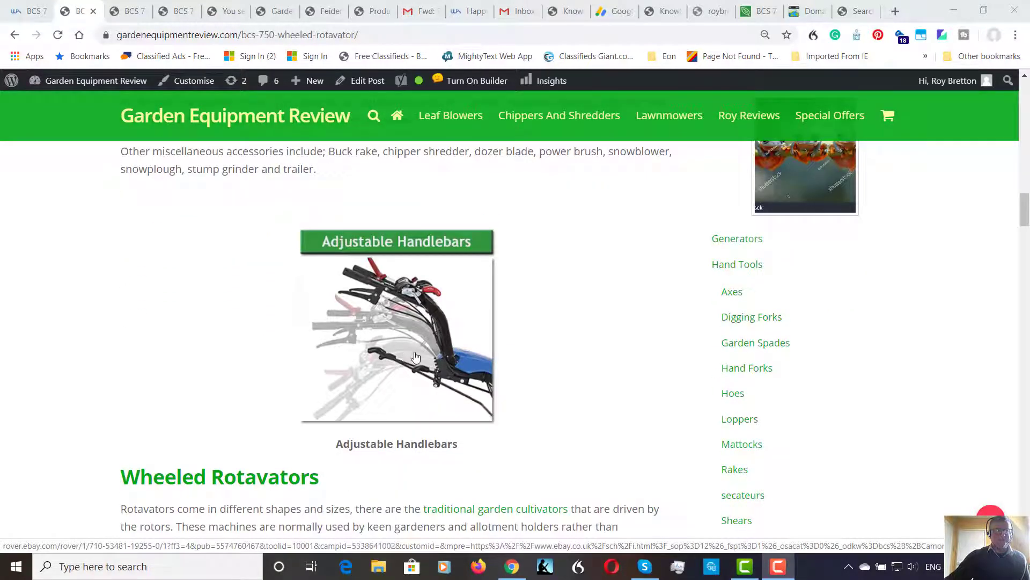
pyautogui.moveTo(445, 353)
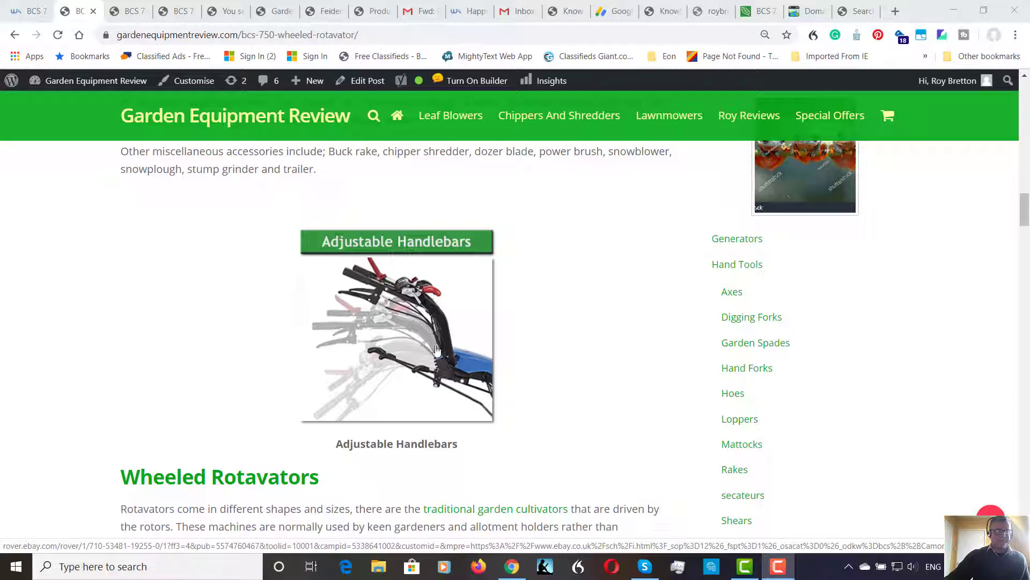
pyautogui.moveTo(463, 360)
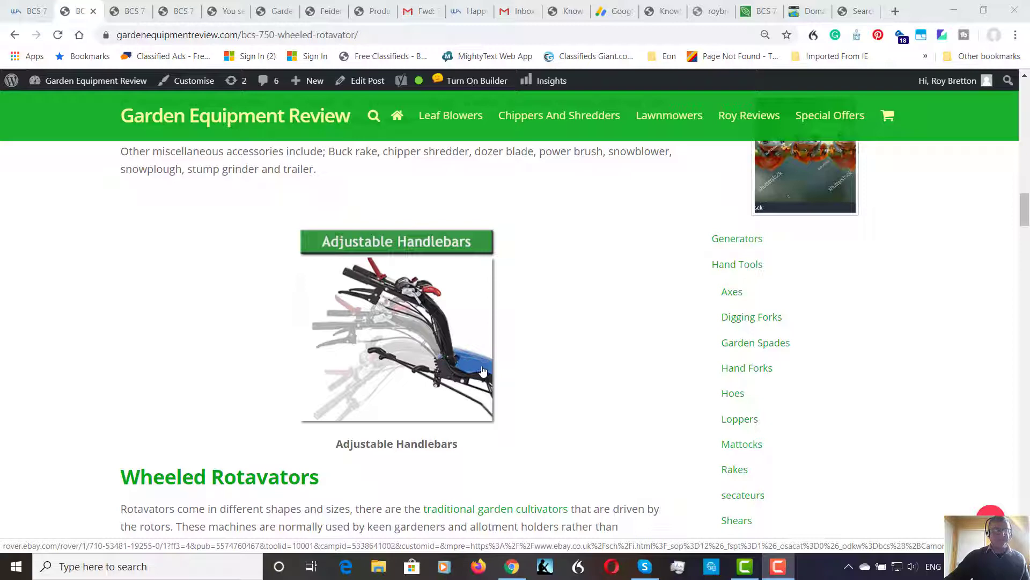
pyautogui.scroll(-3)
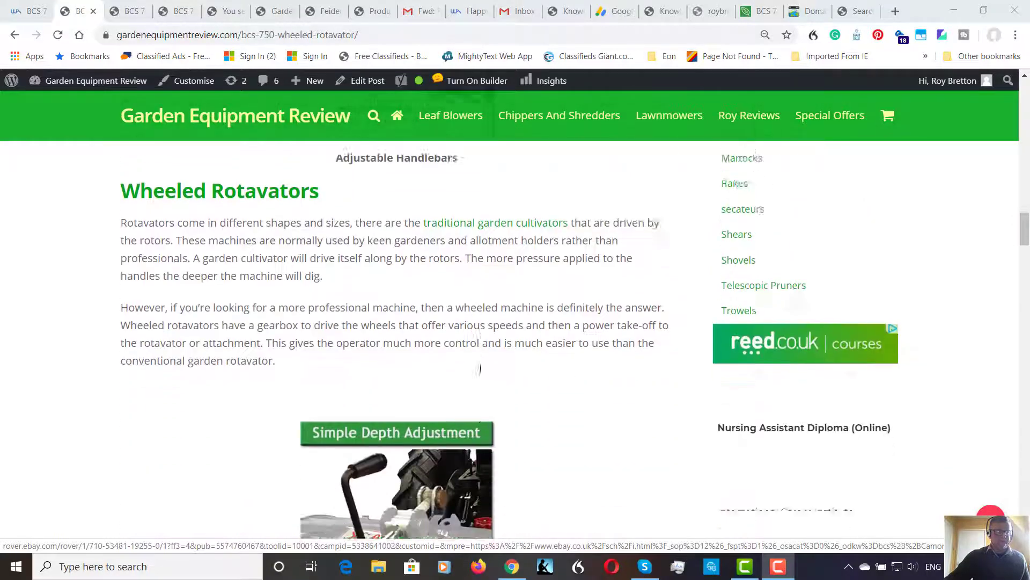
pyautogui.scroll(-3)
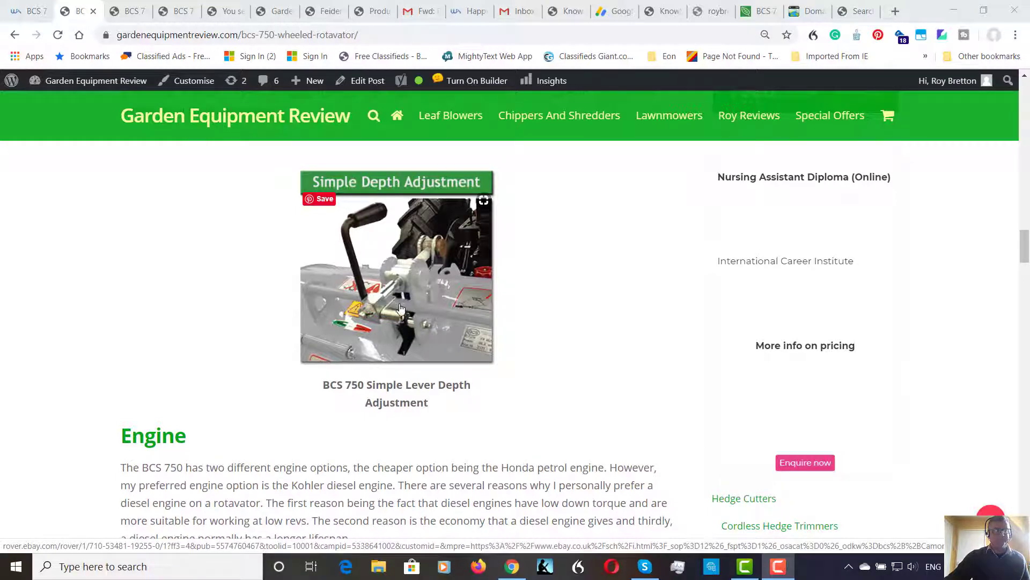
pyautogui.moveTo(407, 315)
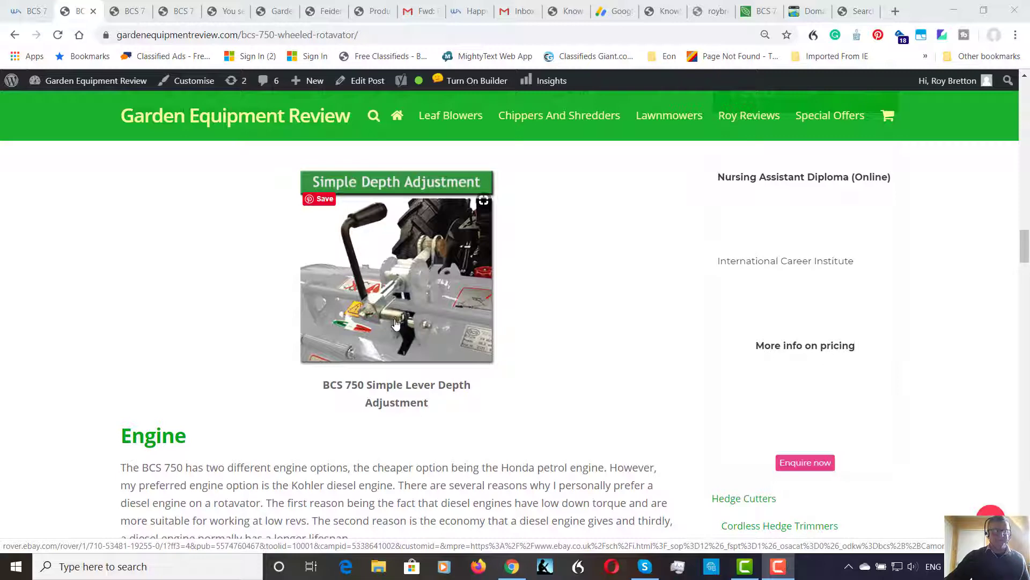
pyautogui.moveTo(404, 325)
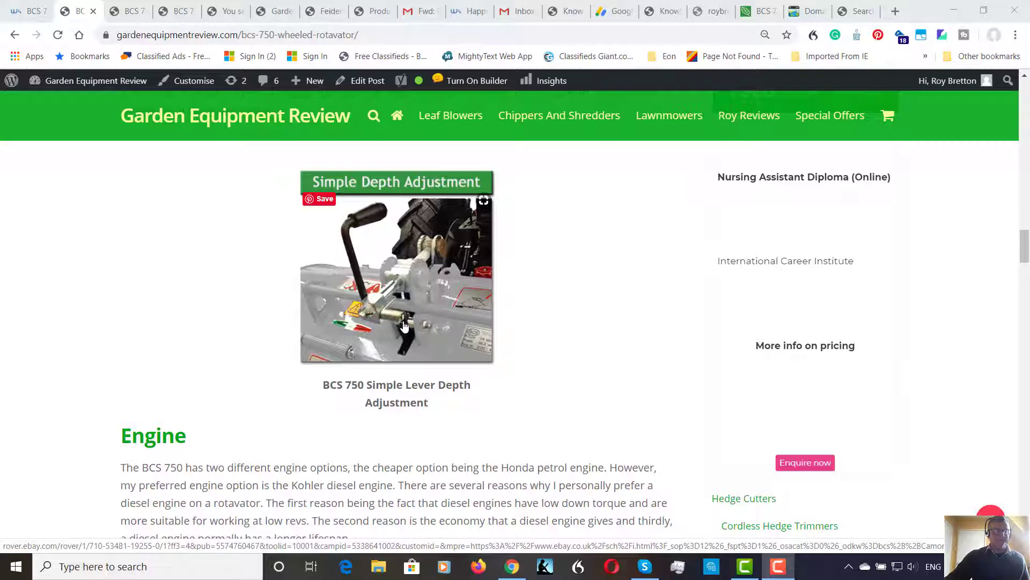
pyautogui.scroll(-3)
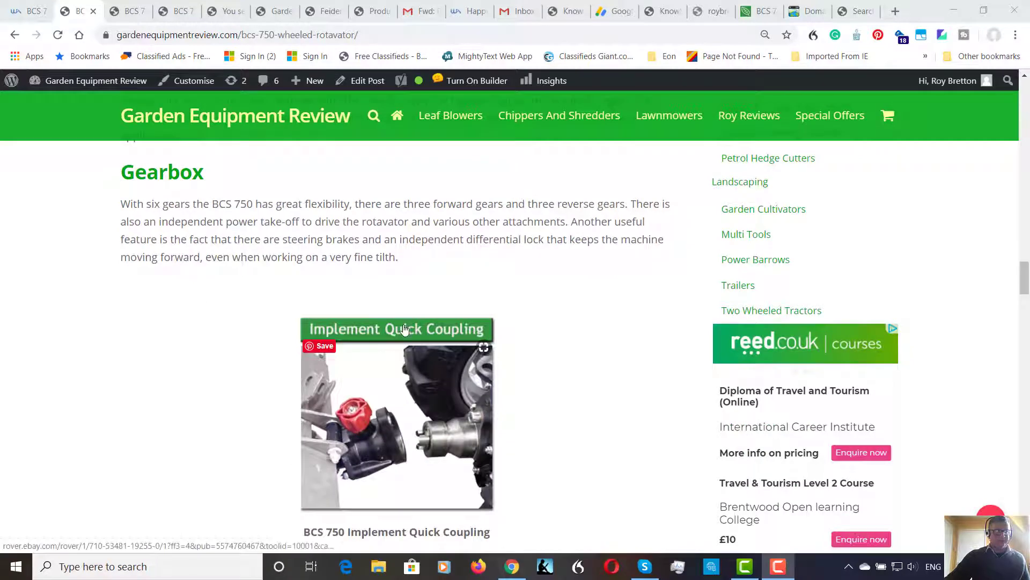
pyautogui.scroll(-3)
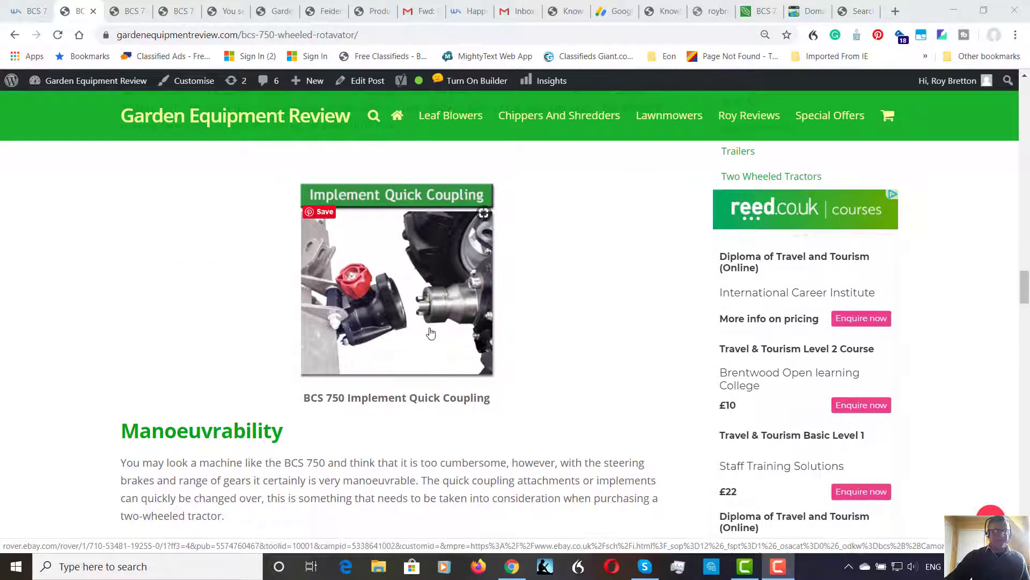
pyautogui.moveTo(435, 328)
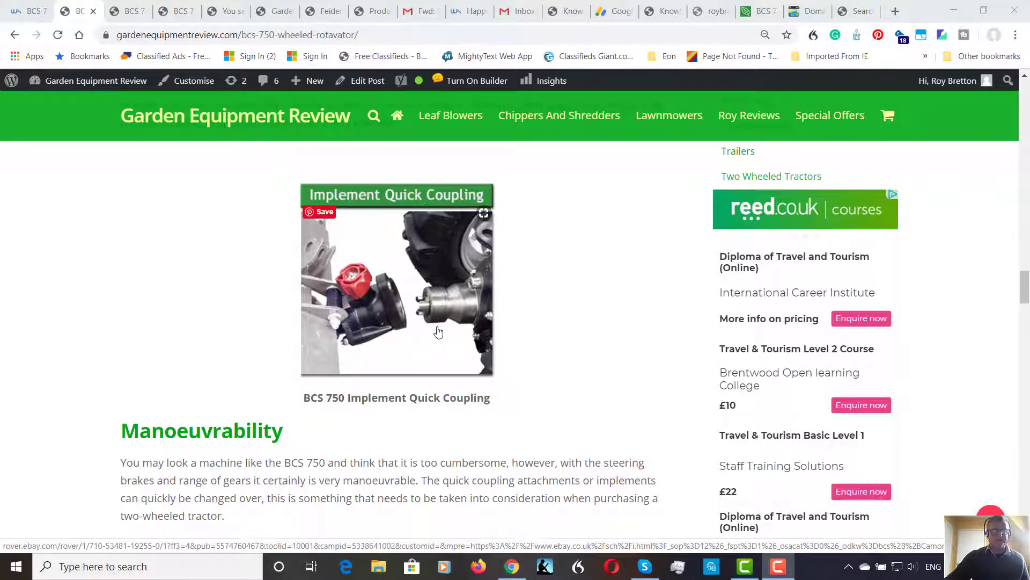
pyautogui.moveTo(439, 333)
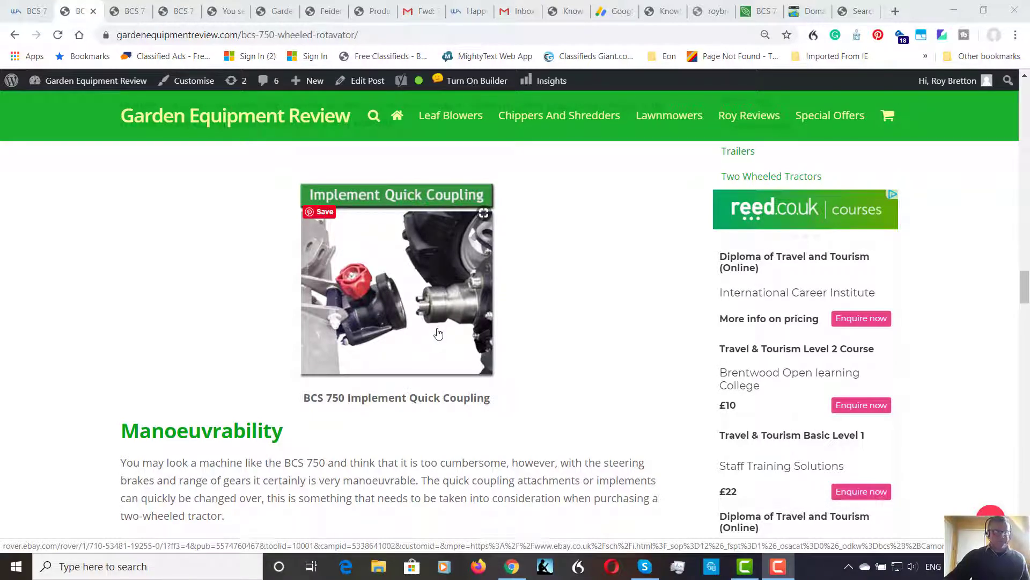
pyautogui.scroll(-3)
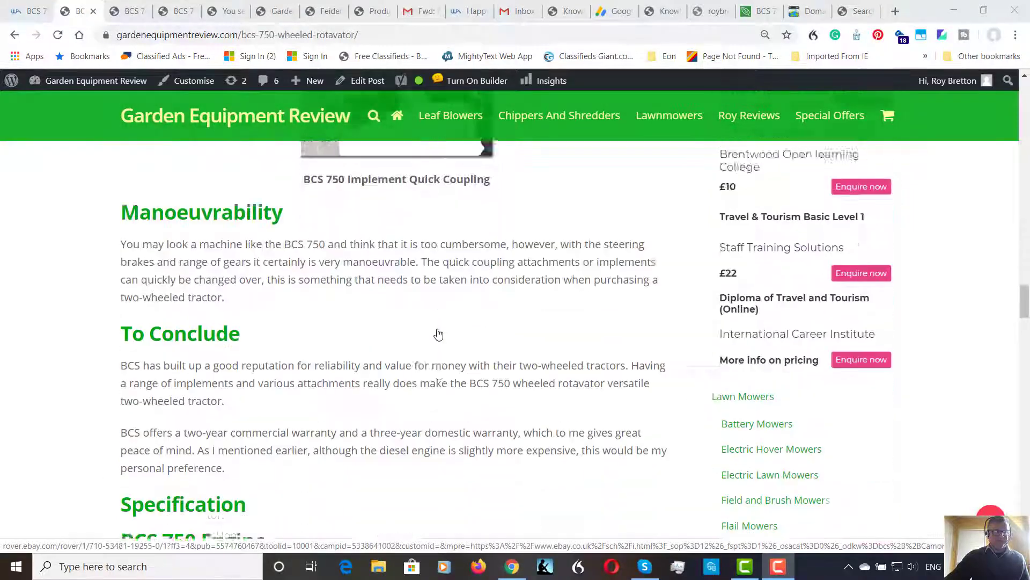
pyautogui.scroll(-3)
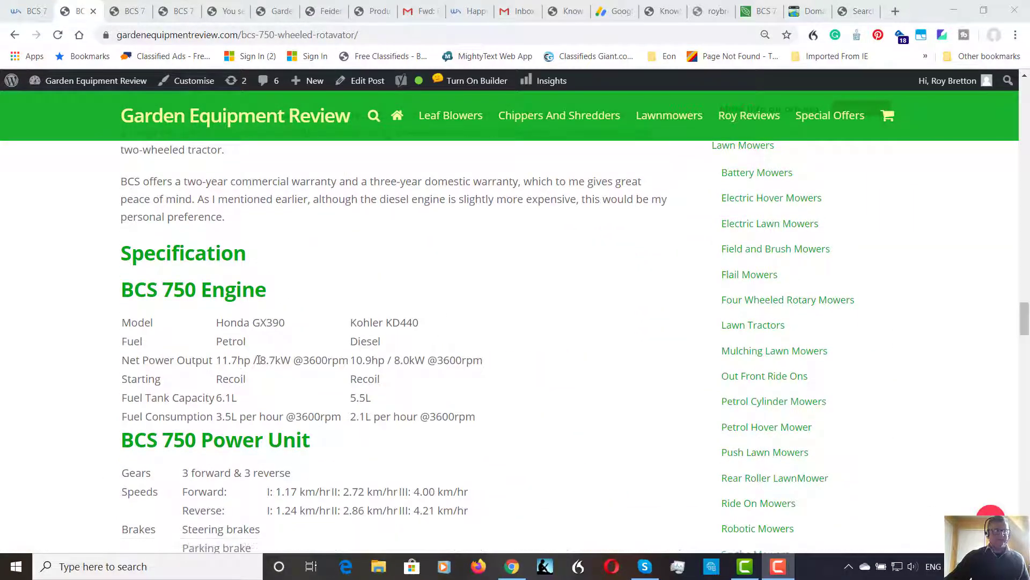
pyautogui.scroll(-3)
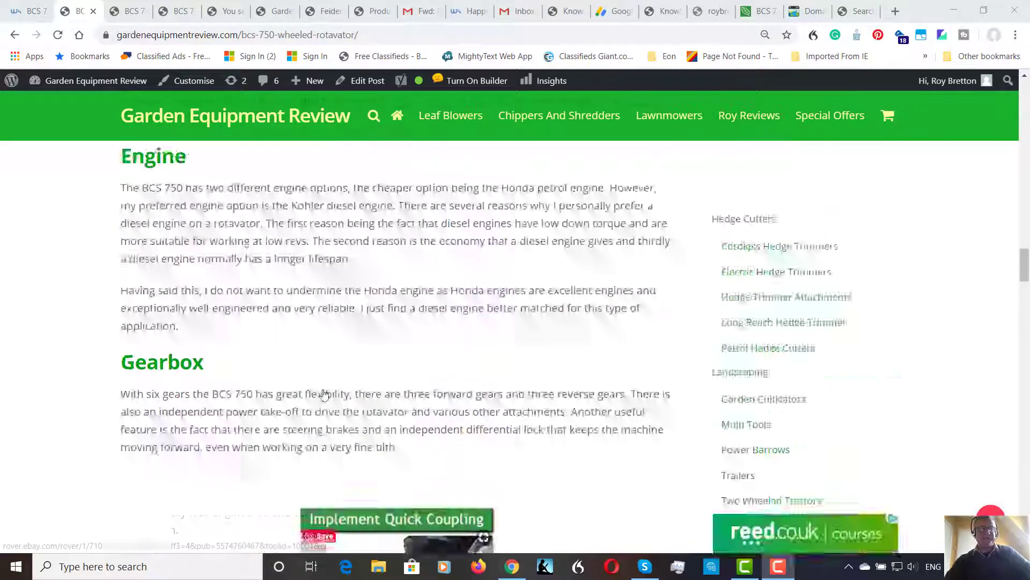
pyautogui.scroll(-3)
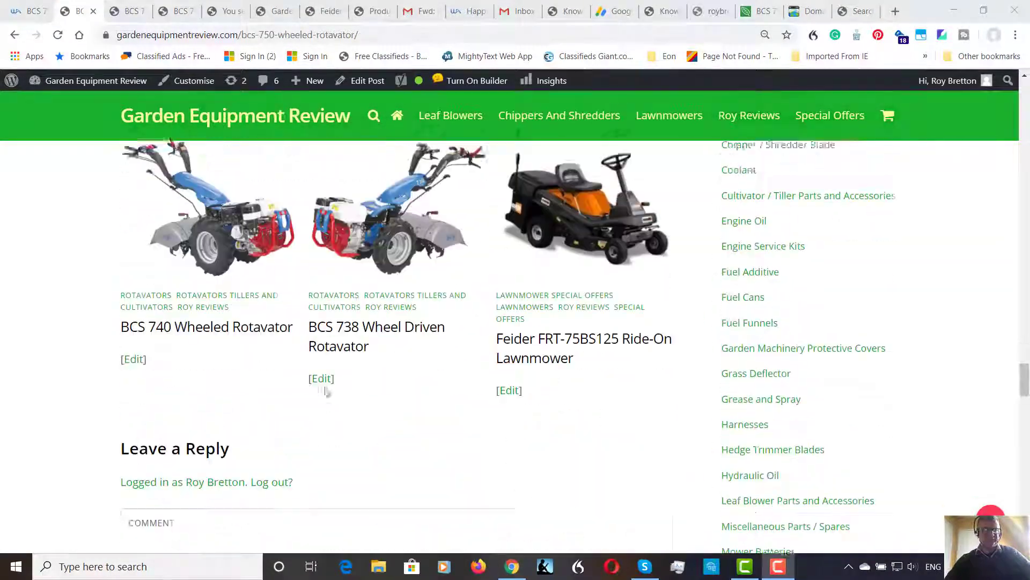
pyautogui.scroll(-3)
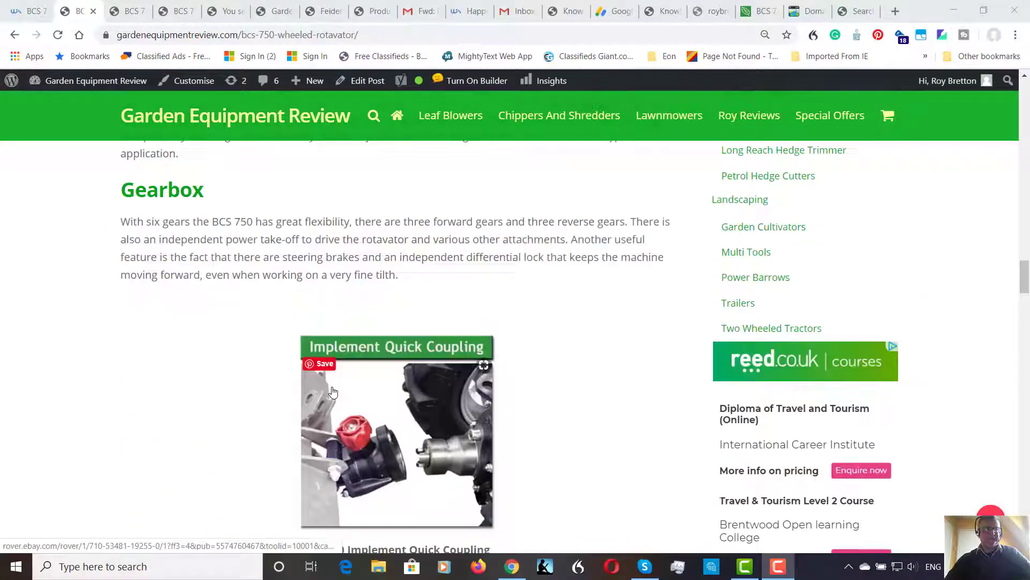
pyautogui.scroll(-3)
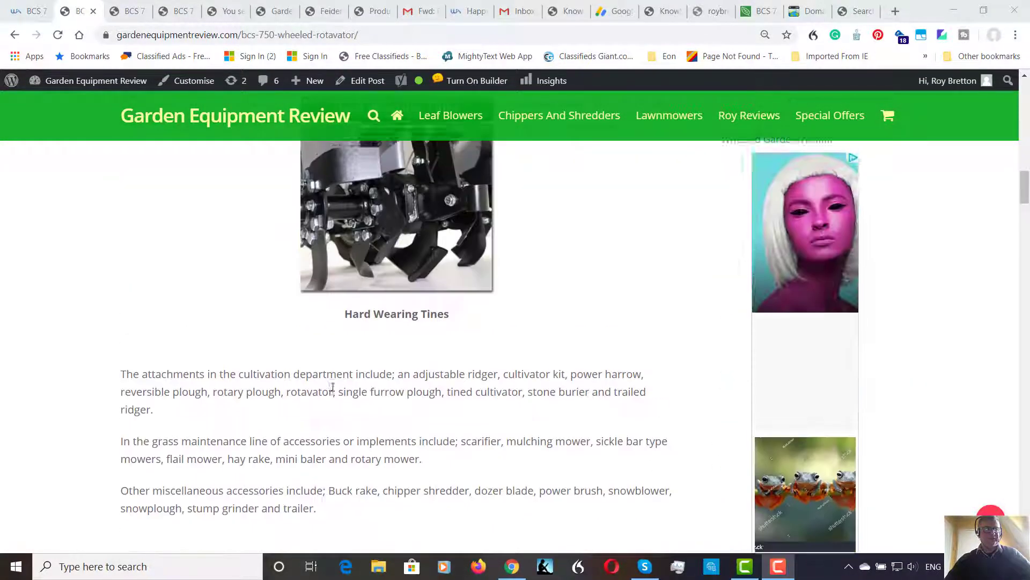
pyautogui.scroll(3)
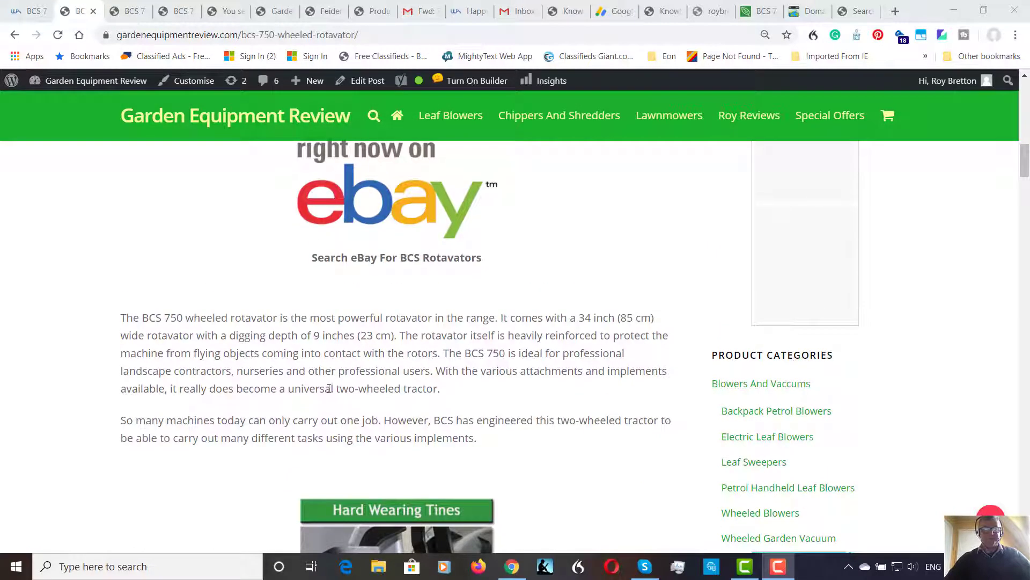